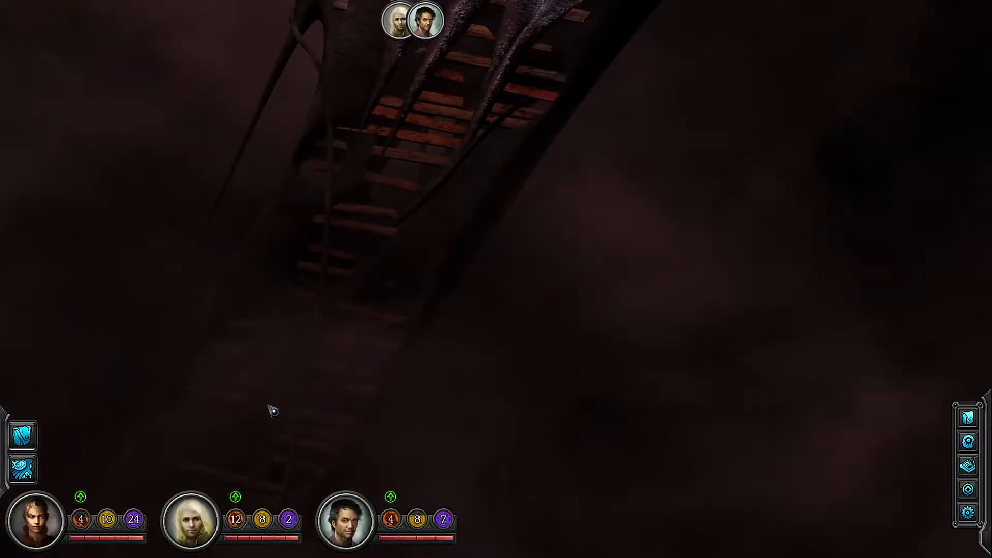
pyautogui.moveTo(185, 363)
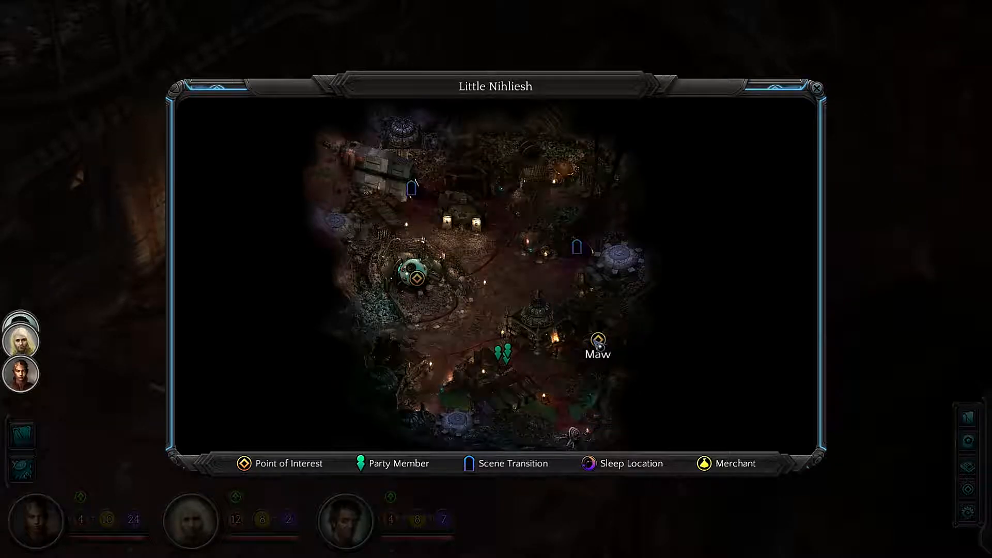
# Send the party toward the Maw, leaving the dead charred construct after a brief stop
pyautogui.click(816, 86)
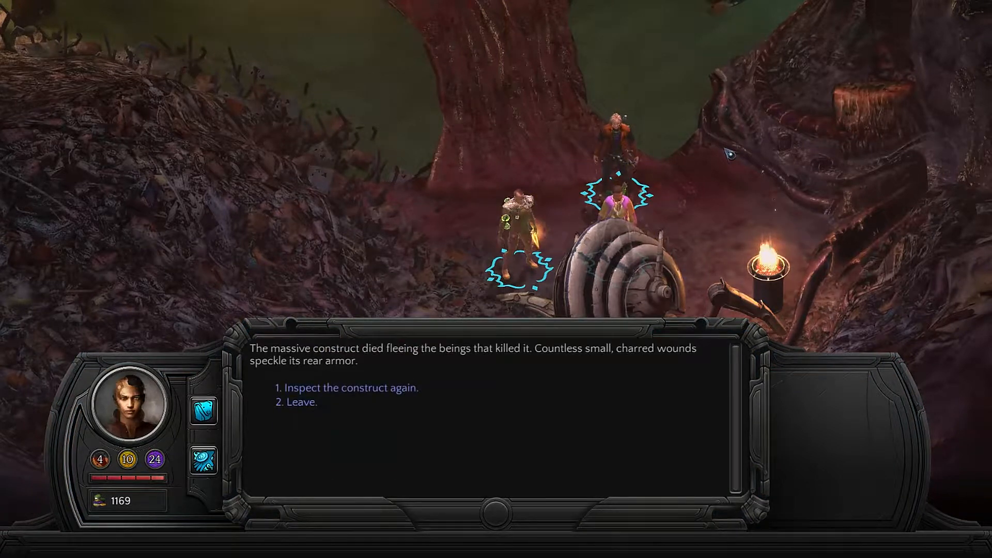
pyautogui.click(296, 402)
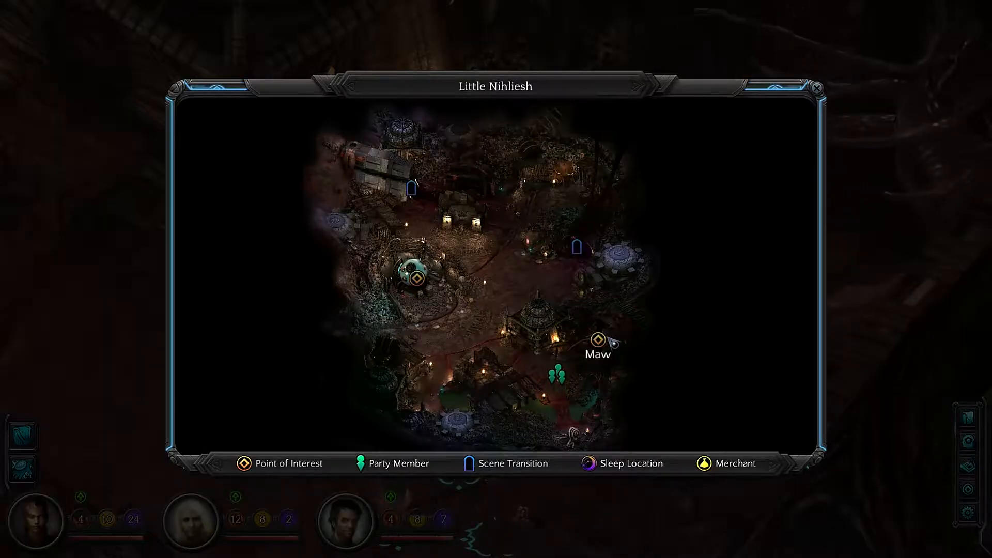
pyautogui.click(817, 88)
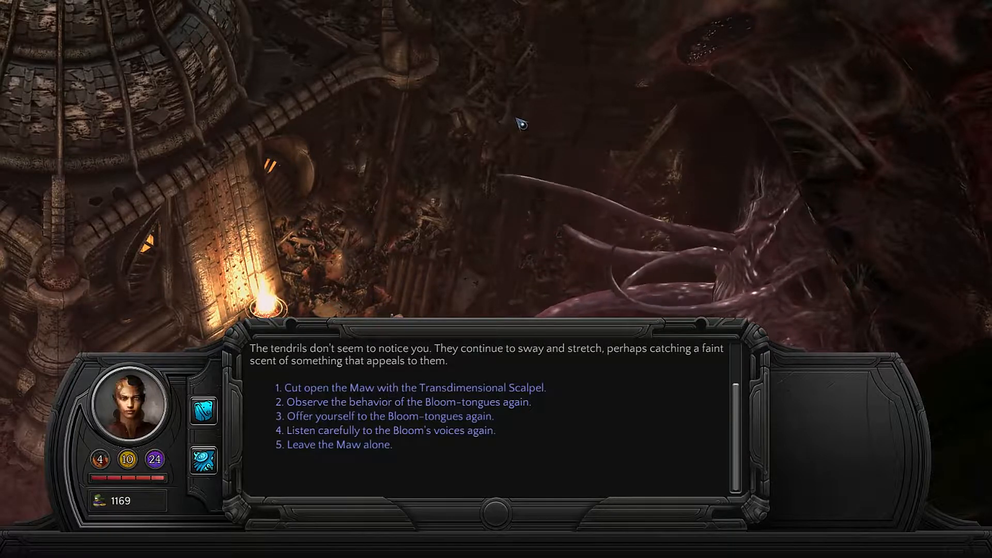
# Listen carefully to the Bloom's voices and return to the Maw's main choices
pyautogui.click(390, 430)
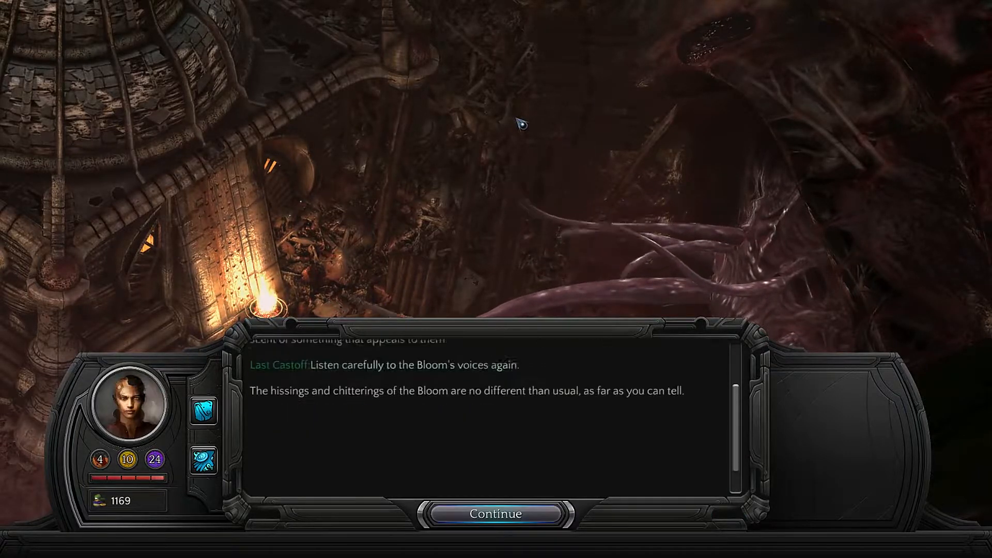
pyautogui.click(495, 513)
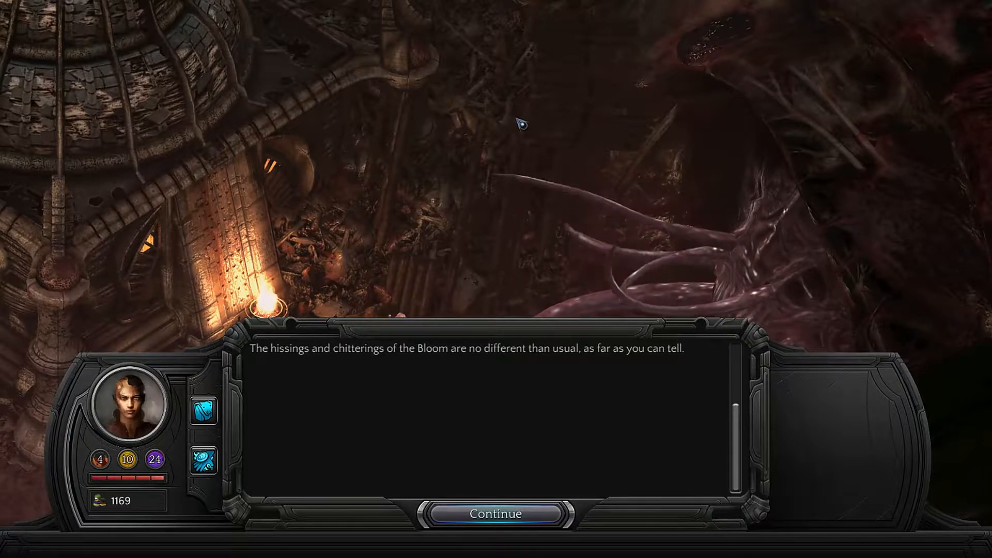
pyautogui.click(495, 514)
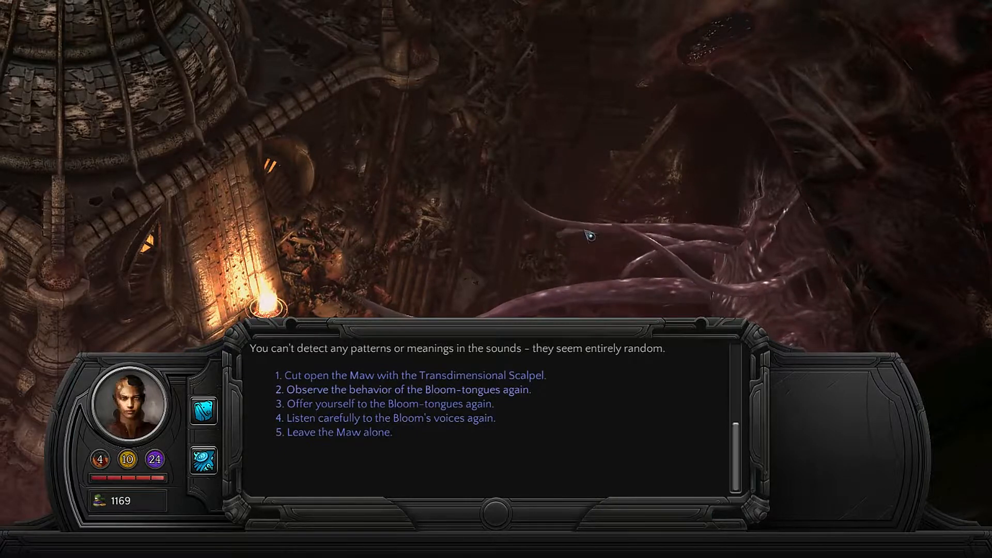
pyautogui.click(410, 389)
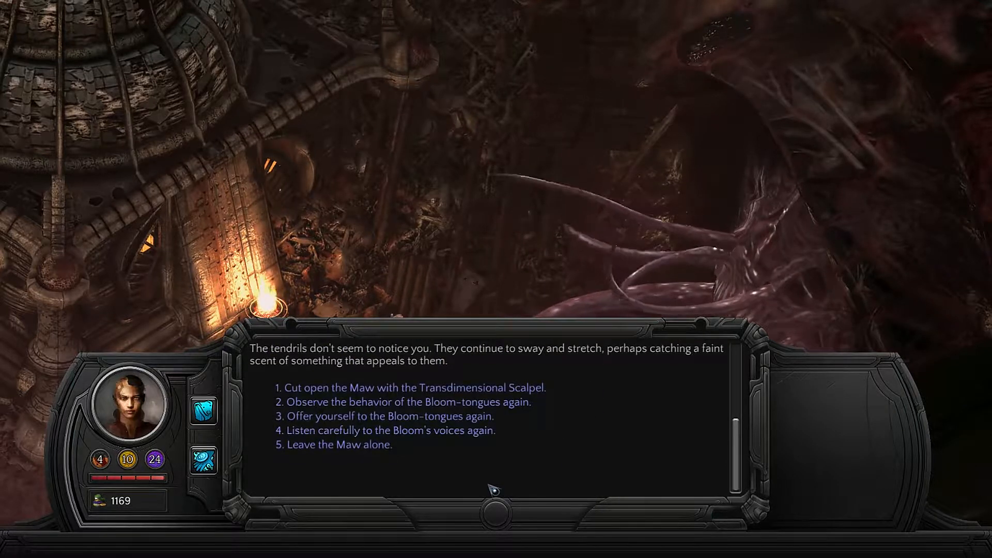
pyautogui.moveTo(459, 487)
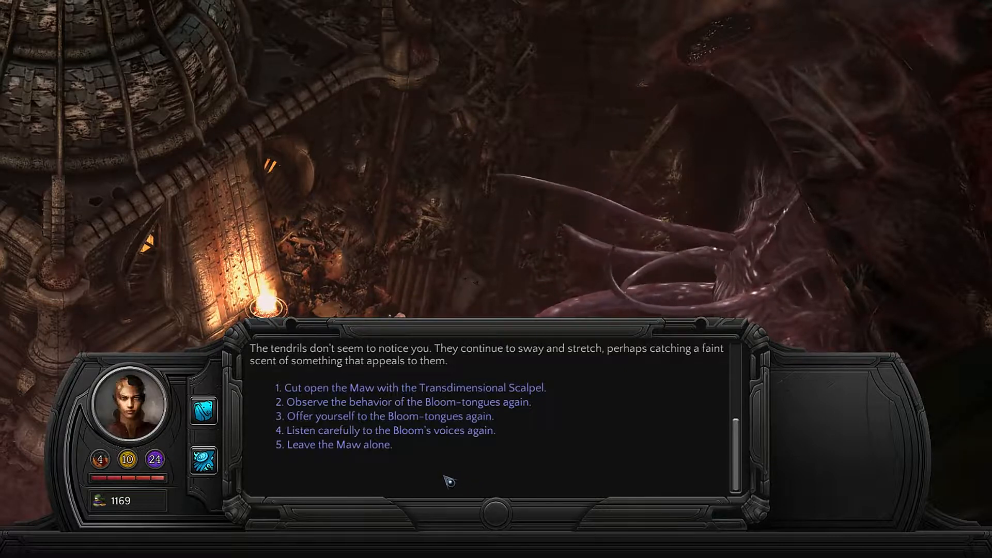
# Offer yourself to the Bloom-tongues, find the Maw ignores you, then leave it alone
pyautogui.click(391, 417)
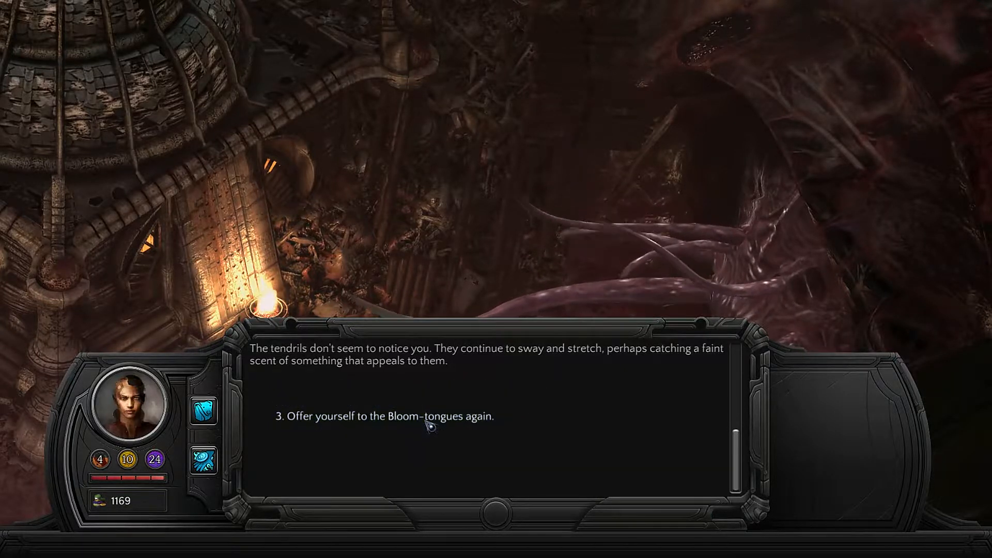
pyautogui.click(389, 417)
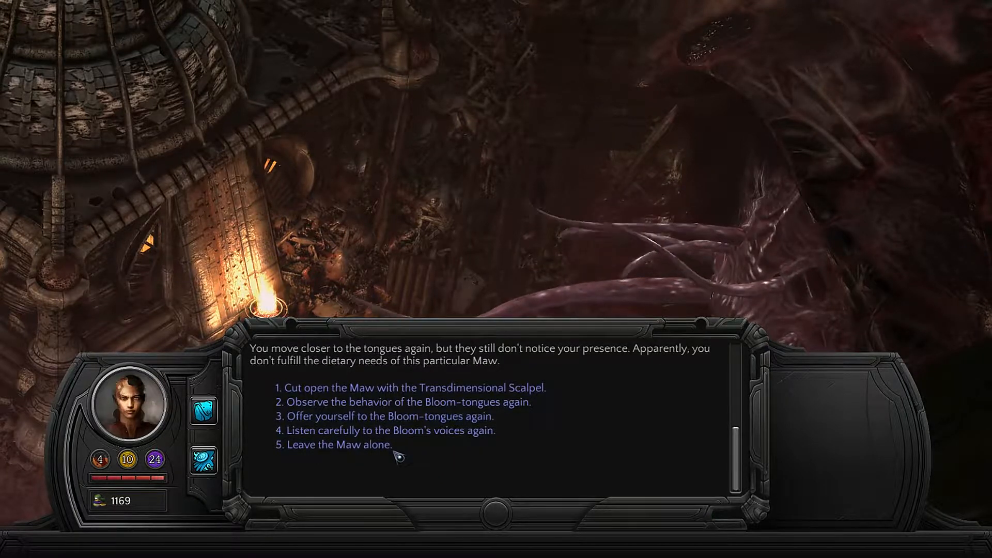
pyautogui.click(338, 445)
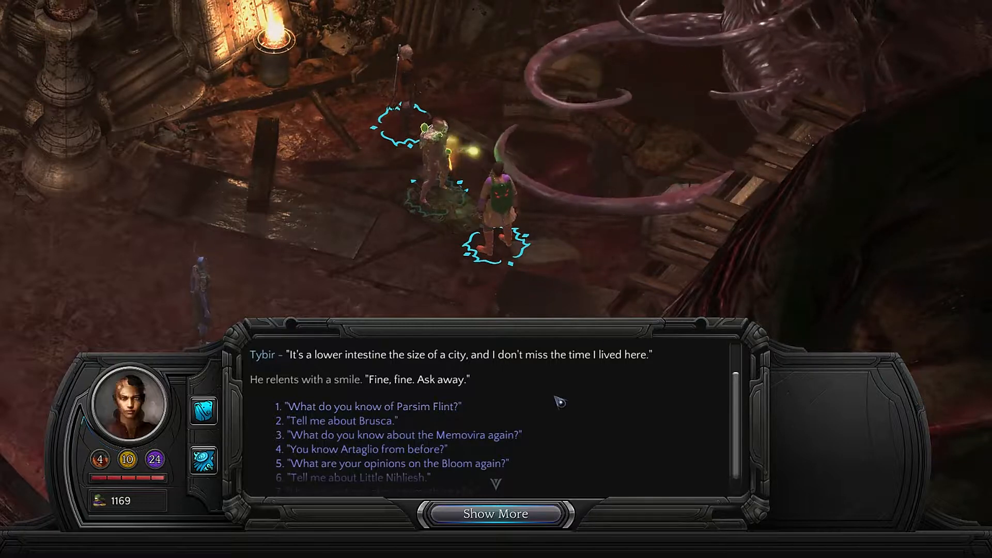
# Read through Tybir's answer about Parsim Flint
pyautogui.click(495, 514)
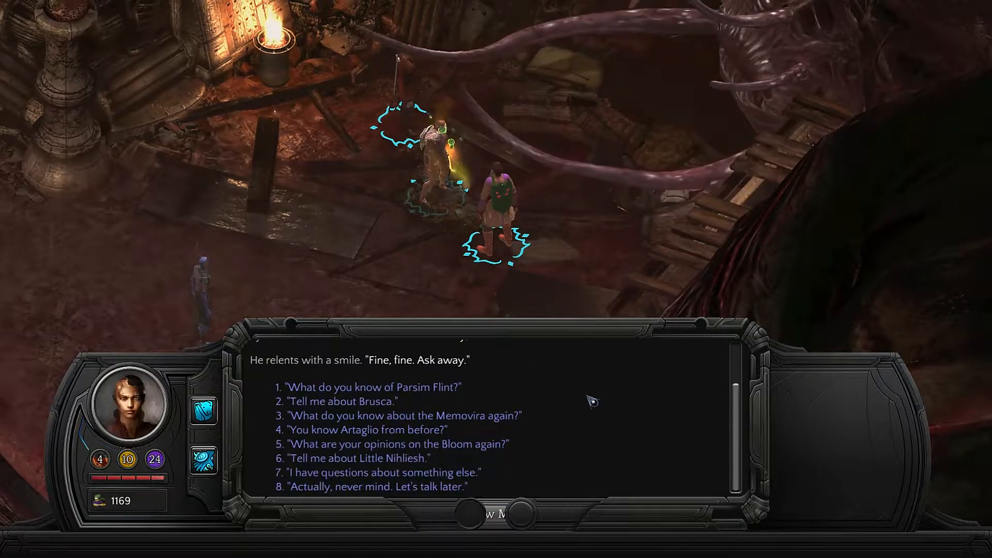
pyautogui.moveTo(375, 473)
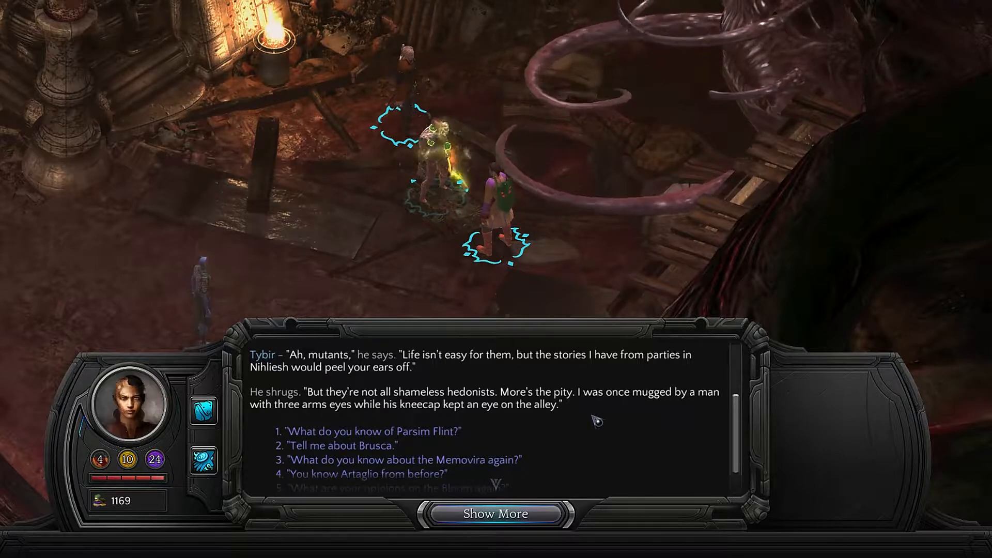
pyautogui.click(495, 514)
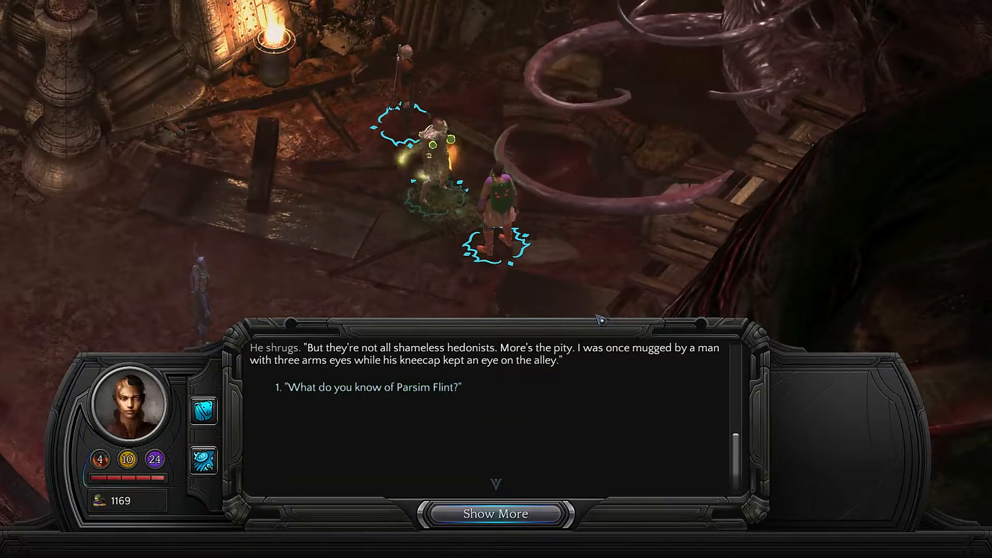
pyautogui.click(372, 387)
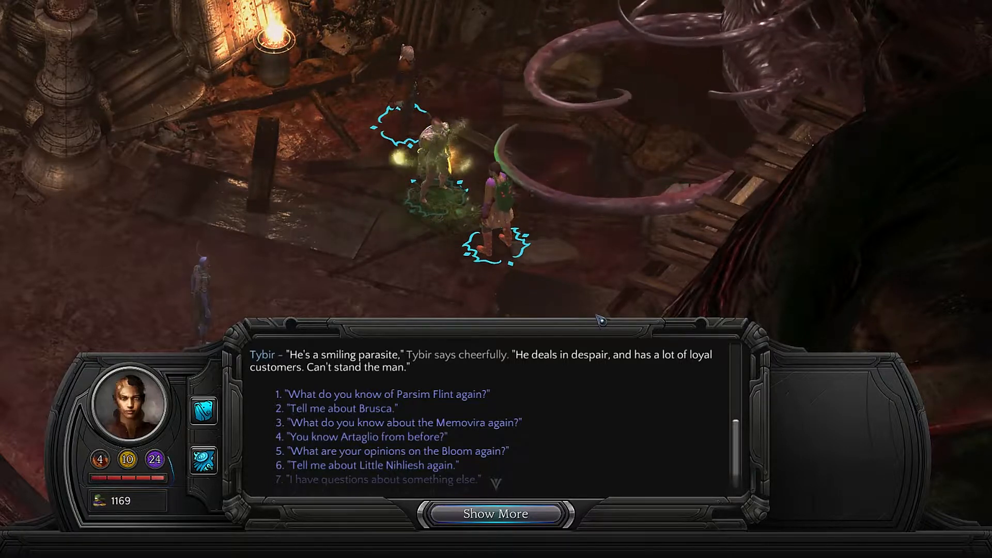
# Ask Tybir about Brusca and read his full reply
pyautogui.click(340, 408)
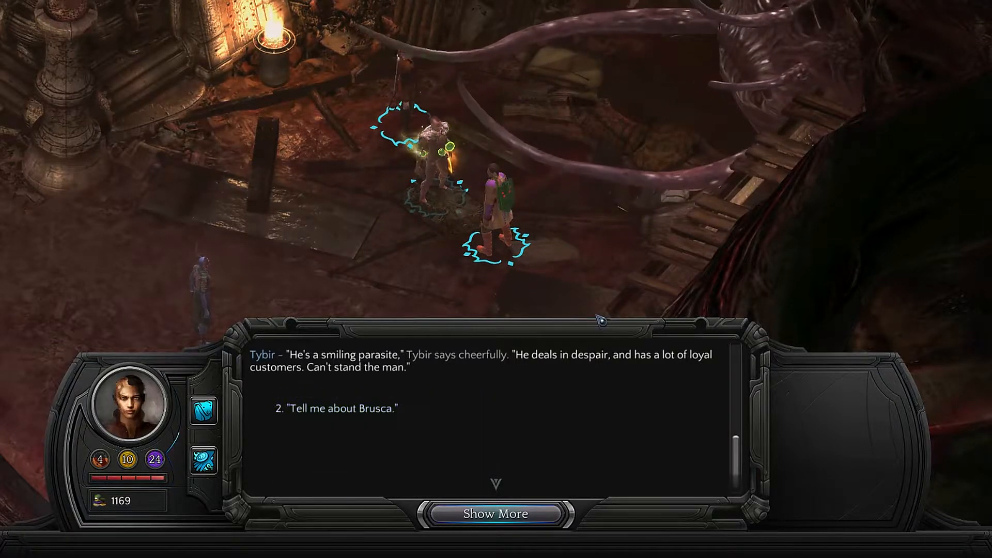
pyautogui.click(337, 407)
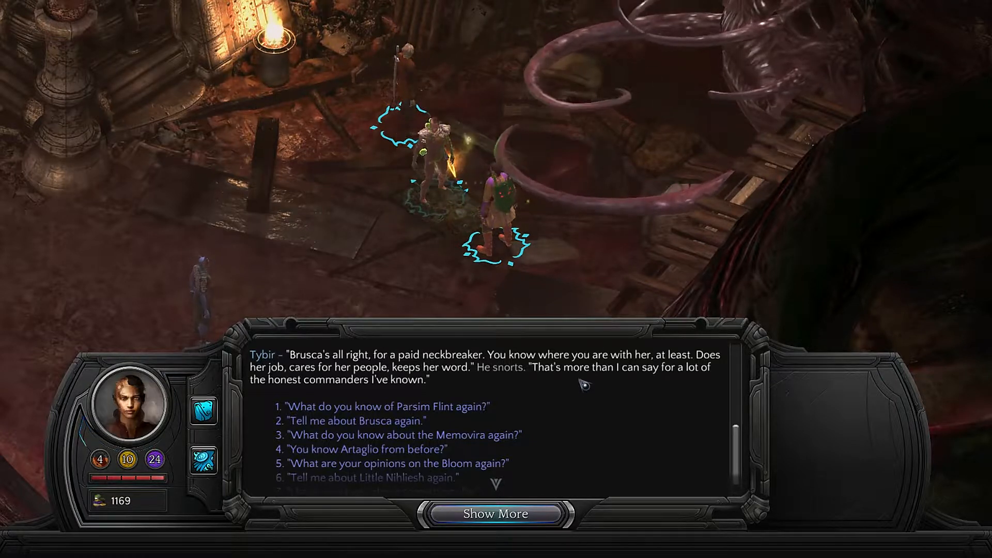
pyautogui.click(495, 514)
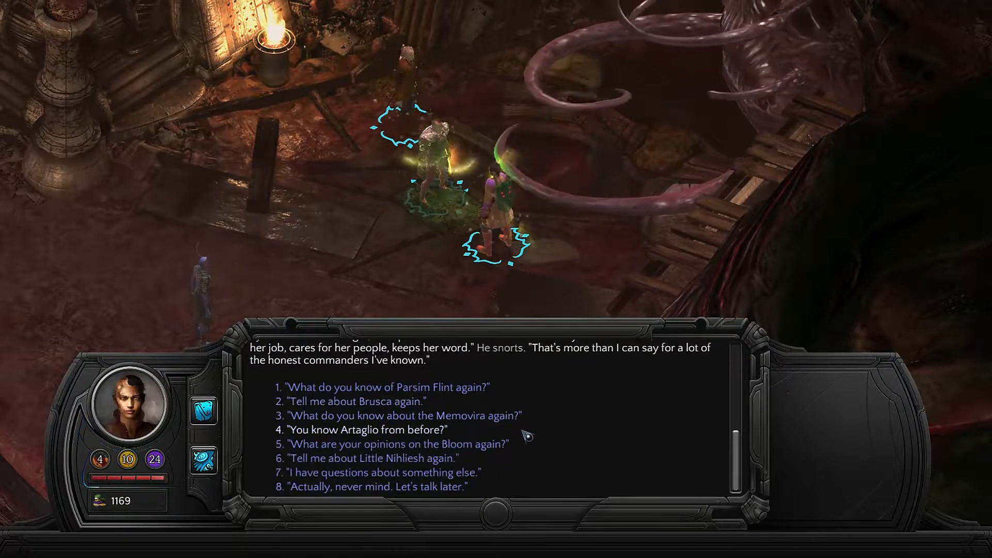
# Ask Tybir whether he knows Artaglio and read his answer
pyautogui.click(367, 430)
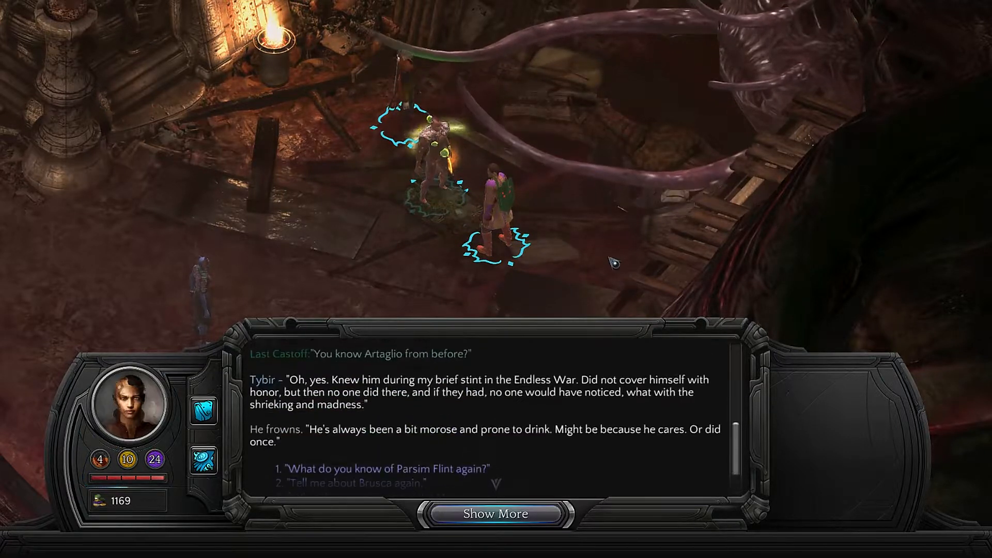
pyautogui.click(495, 514)
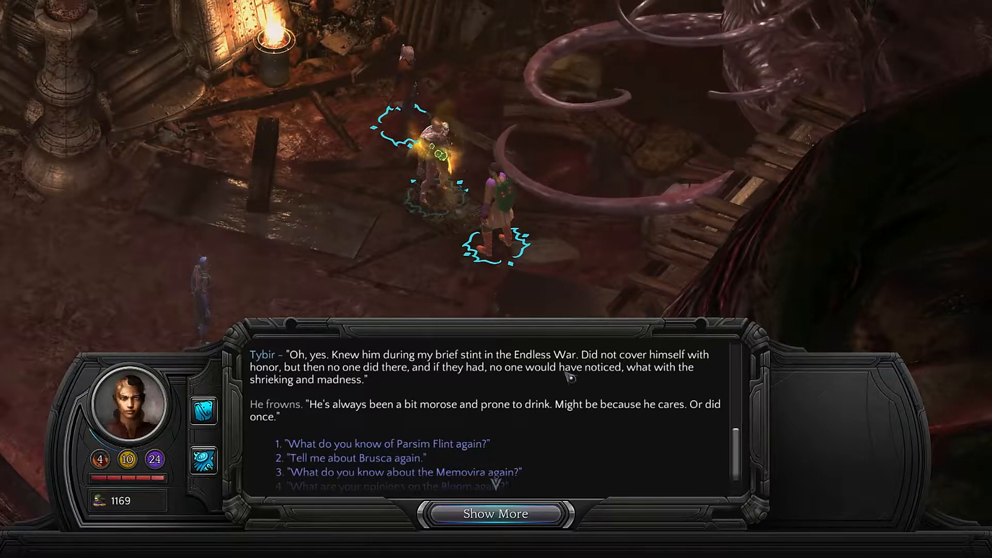
pyautogui.click(496, 513)
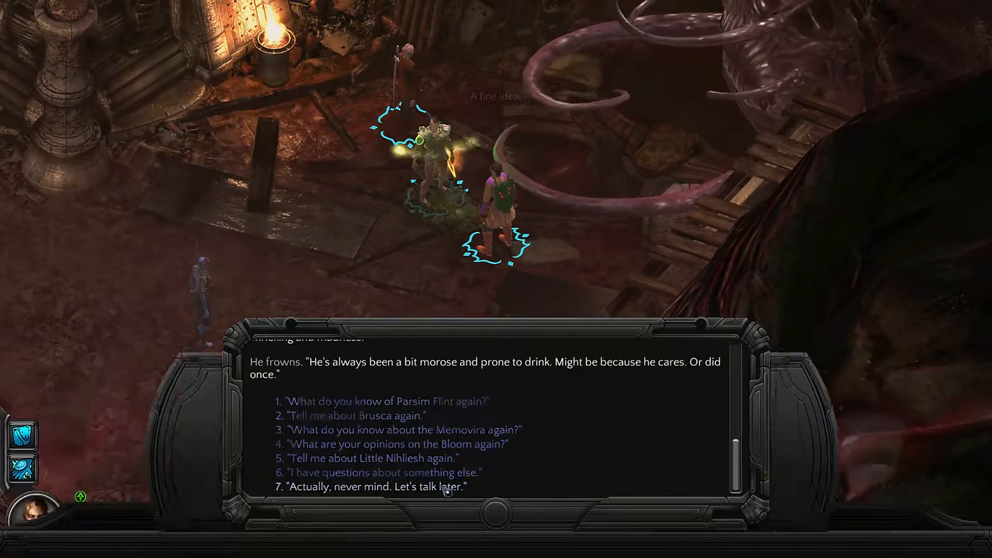
# End the talk with Tybir, then tell Erritis there's nothing for now and continue on
pyautogui.click(372, 487)
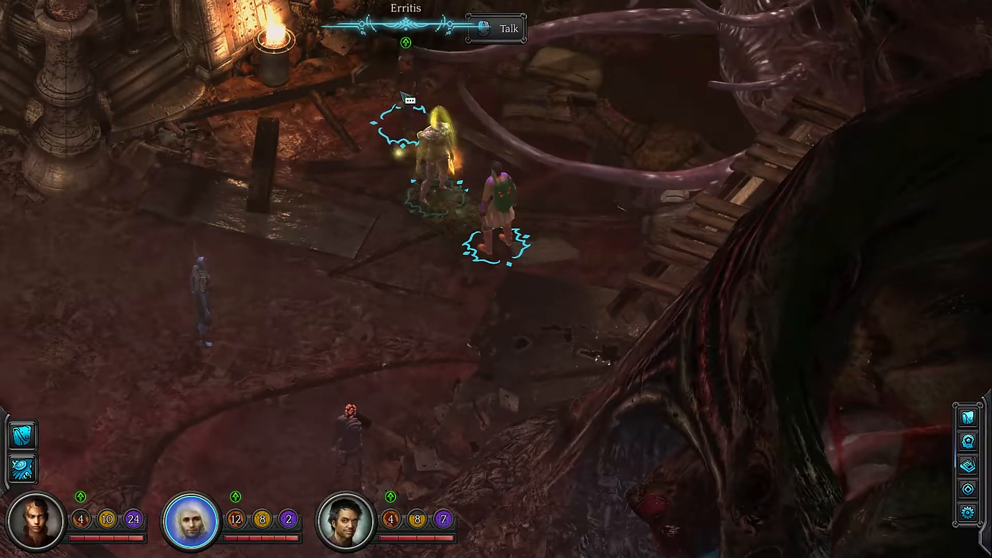
pyautogui.click(497, 29)
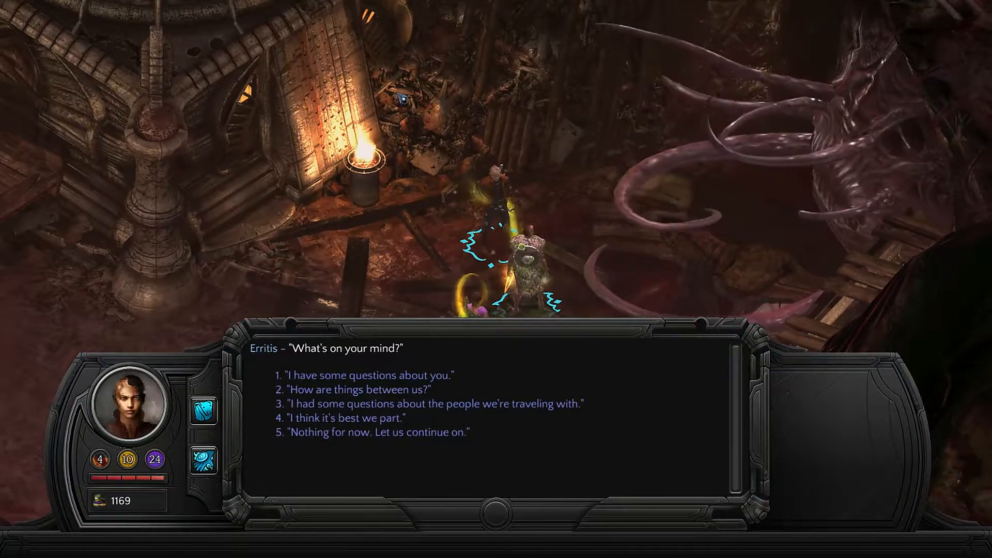
pyautogui.click(376, 432)
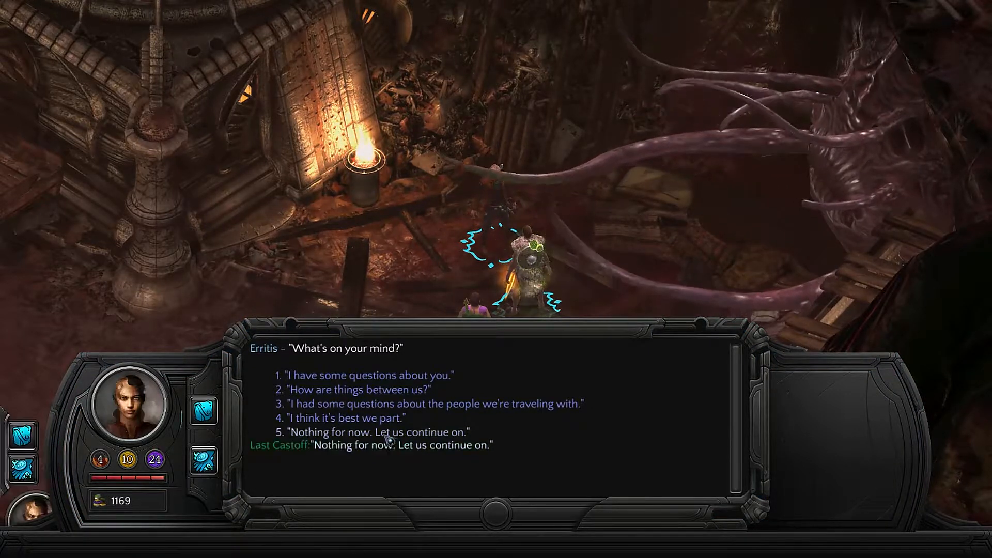
pyautogui.click(378, 432)
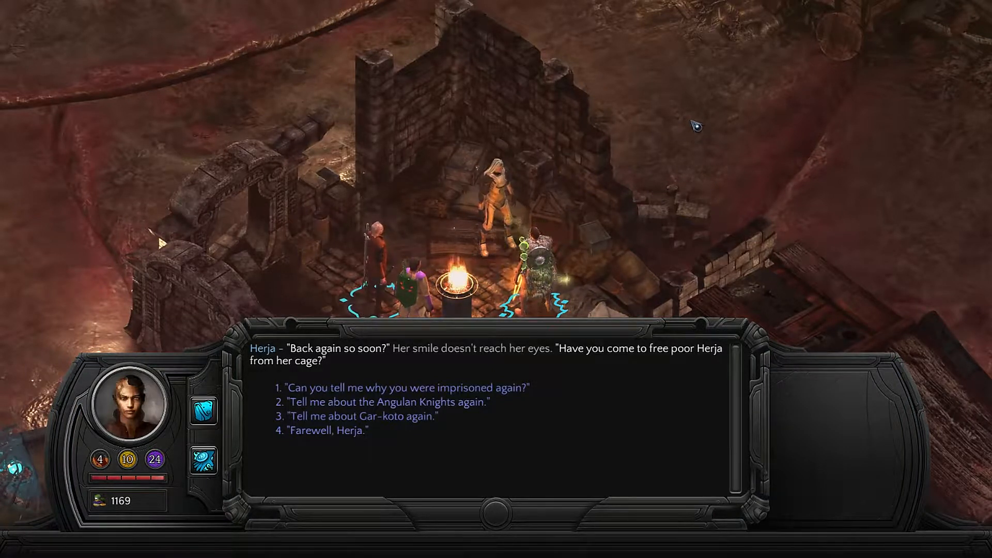
# Ask Herja about her imprisonment, the Angulan Knights and Gar-koto again, then bid her farewell
pyautogui.click(407, 387)
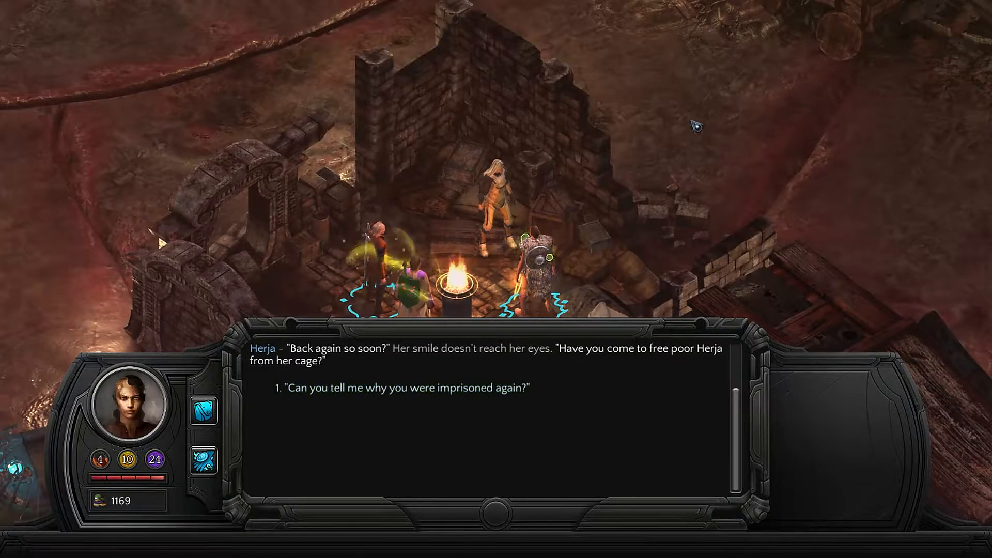
pyautogui.click(406, 388)
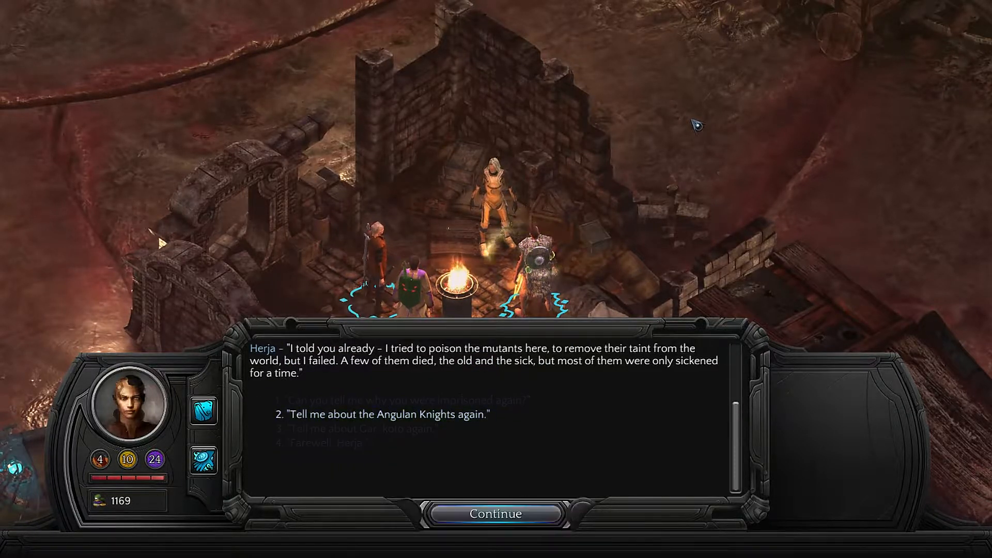
pyautogui.click(378, 414)
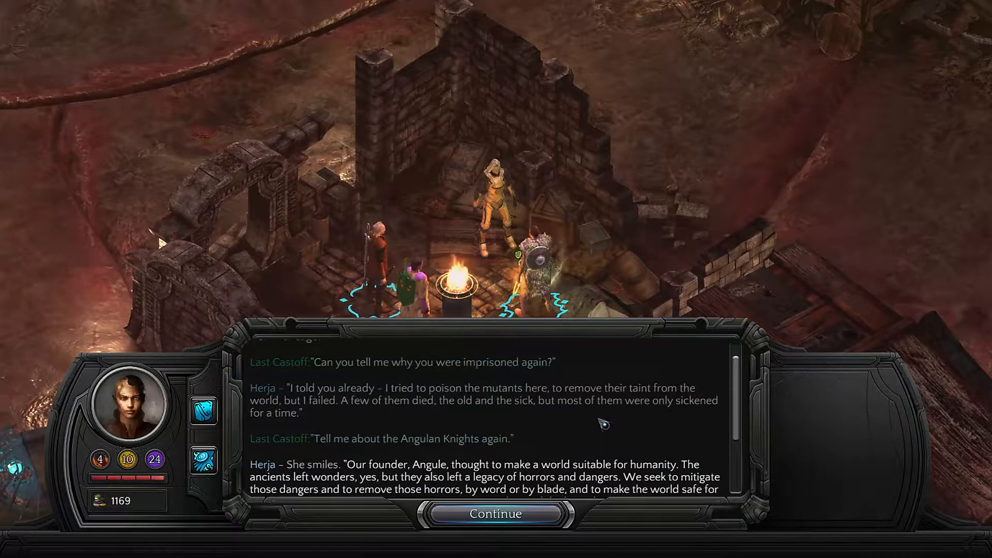
pyautogui.click(496, 514)
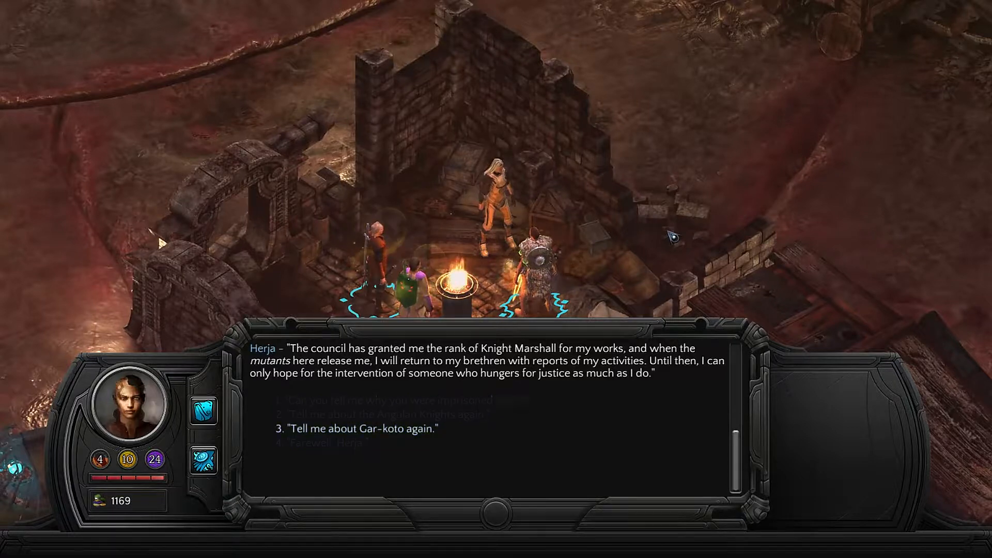
pyautogui.click(362, 428)
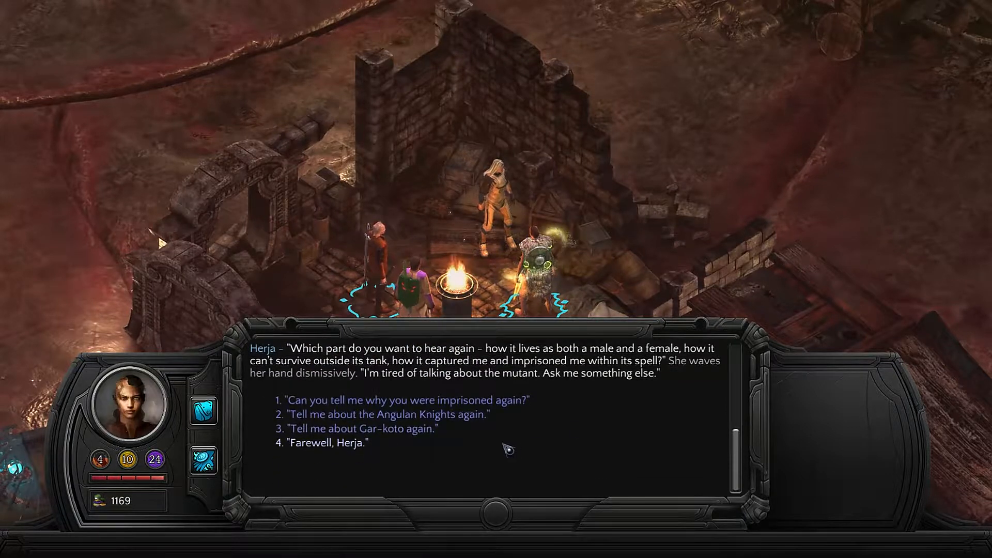
pyautogui.click(324, 443)
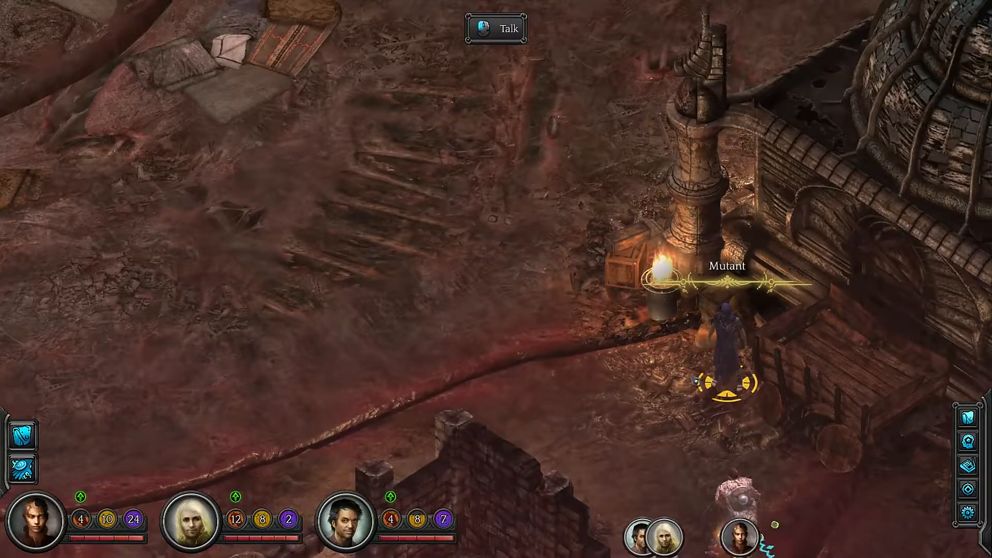
# Talk with Delny, hear again how she met Vrung, then say farewell
pyautogui.click(495, 27)
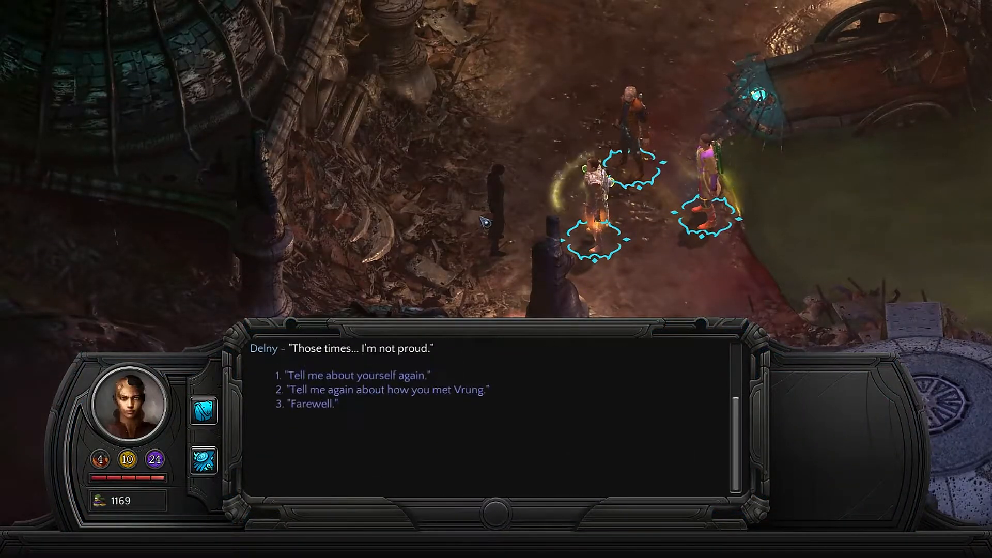
pyautogui.click(386, 390)
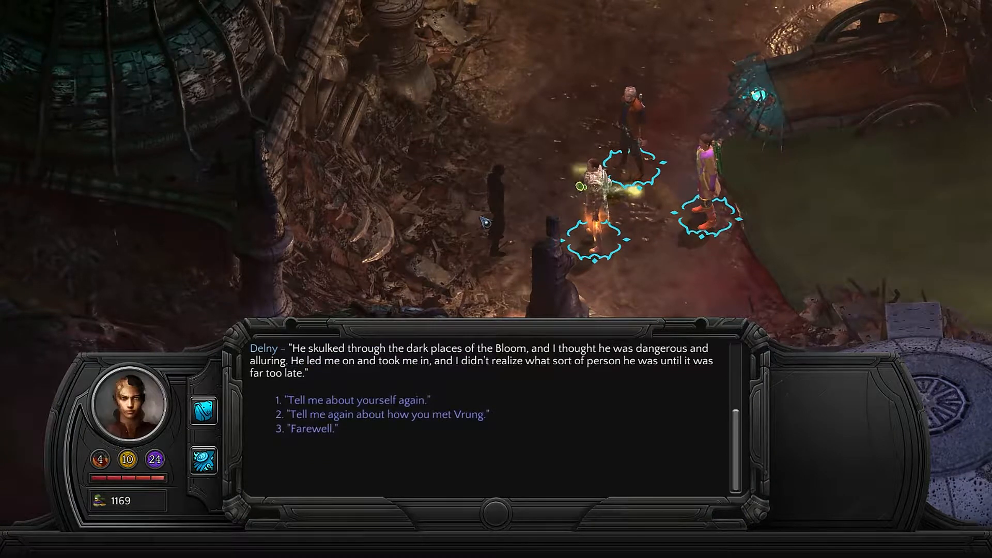
pyautogui.click(312, 428)
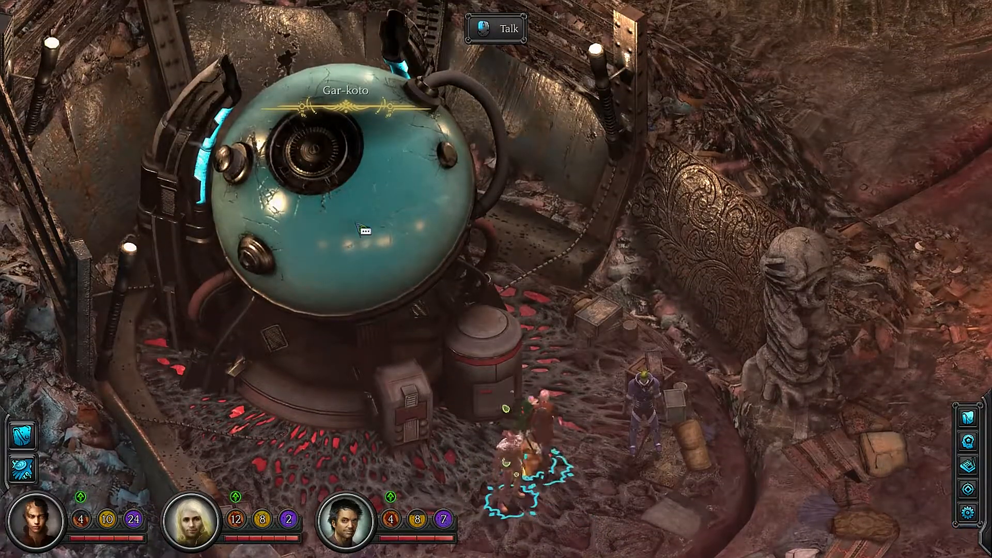
# Talk to Gar-koto and revisit his accounts of his people, the Fahat and the Steadfast
pyautogui.click(506, 29)
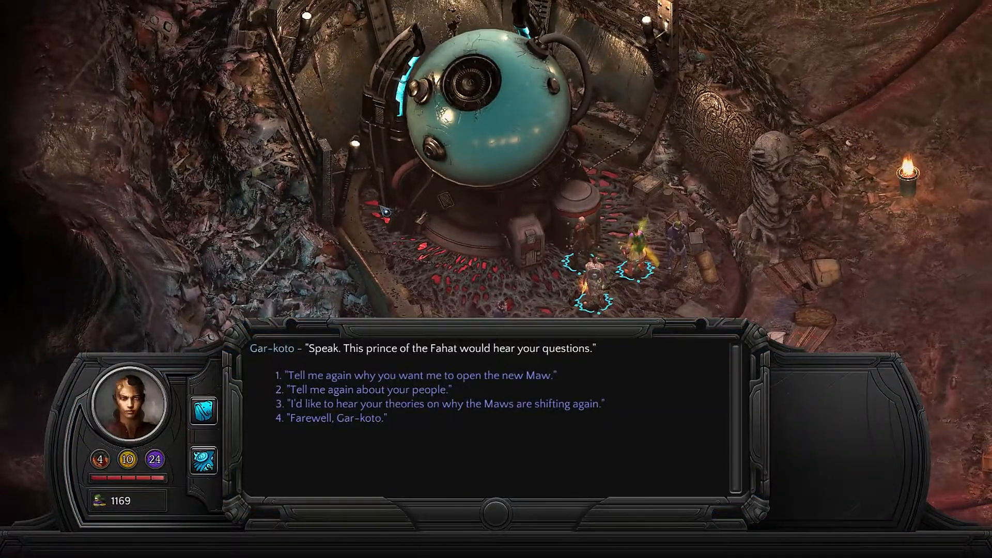
pyautogui.click(366, 390)
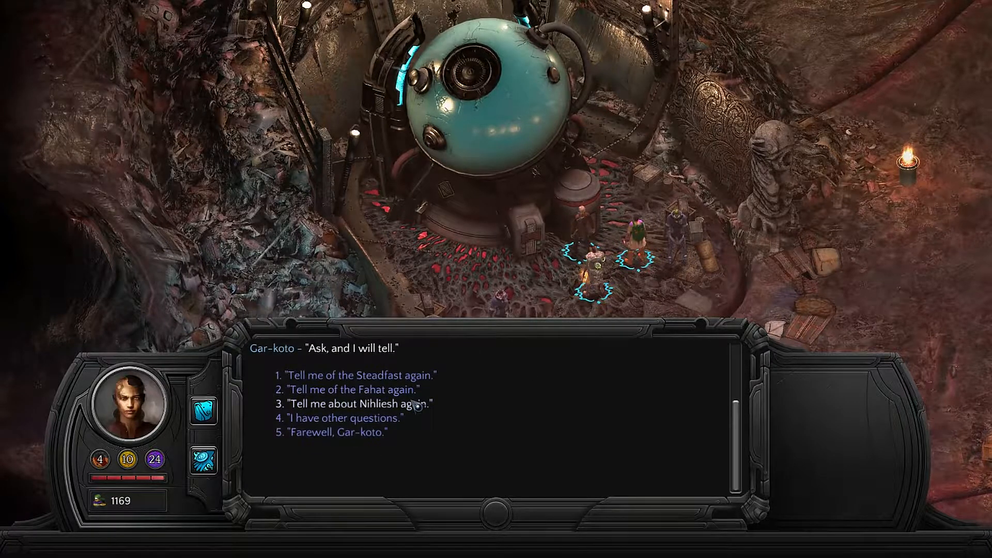
pyautogui.click(351, 390)
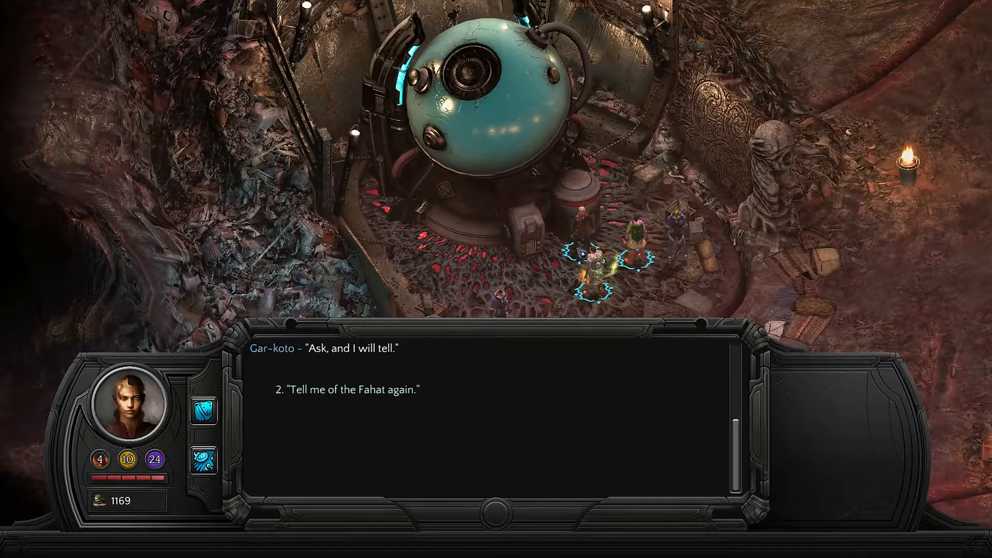
pyautogui.click(349, 389)
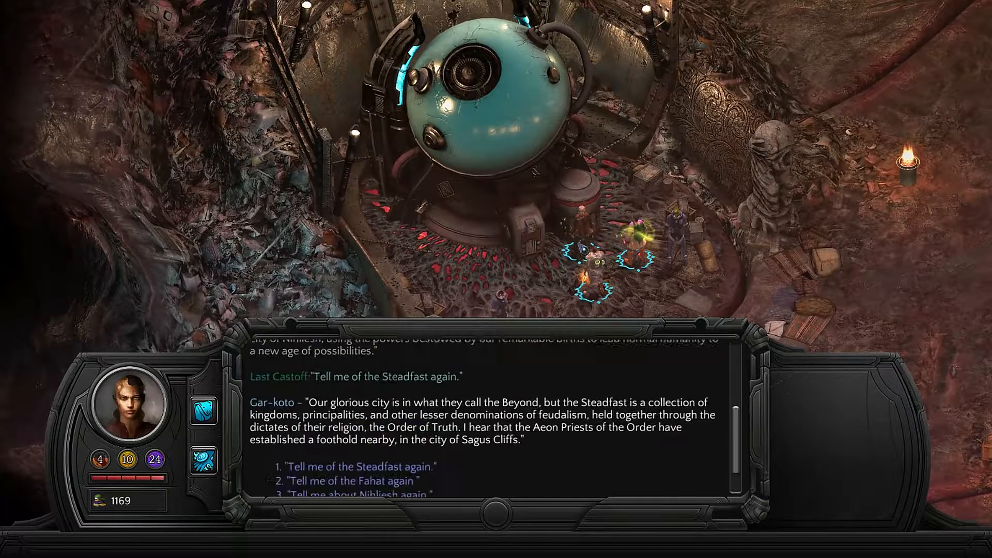
# Hear Gar-koto on Nihliesh and the shifting Maws again, then bid him farewell
pyautogui.click(351, 494)
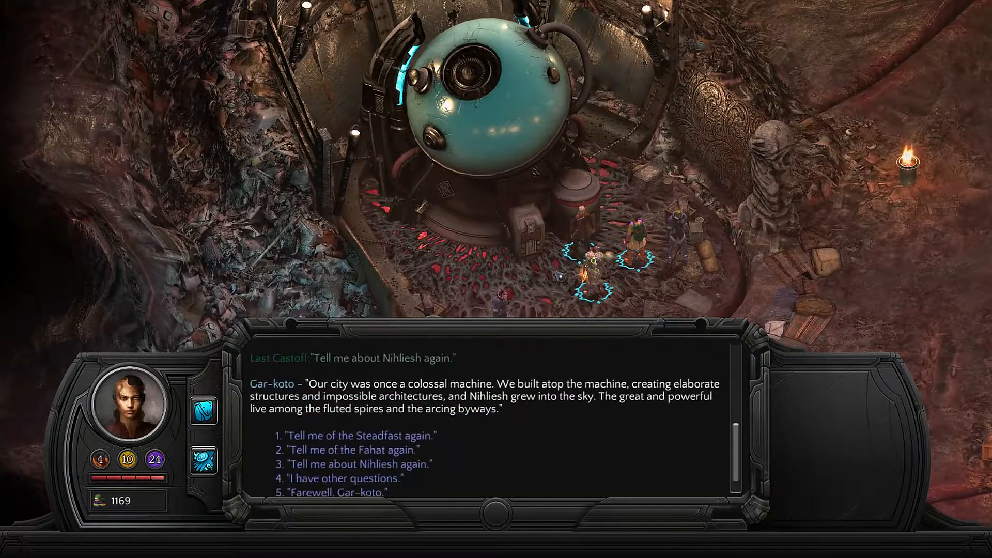
pyautogui.click(342, 477)
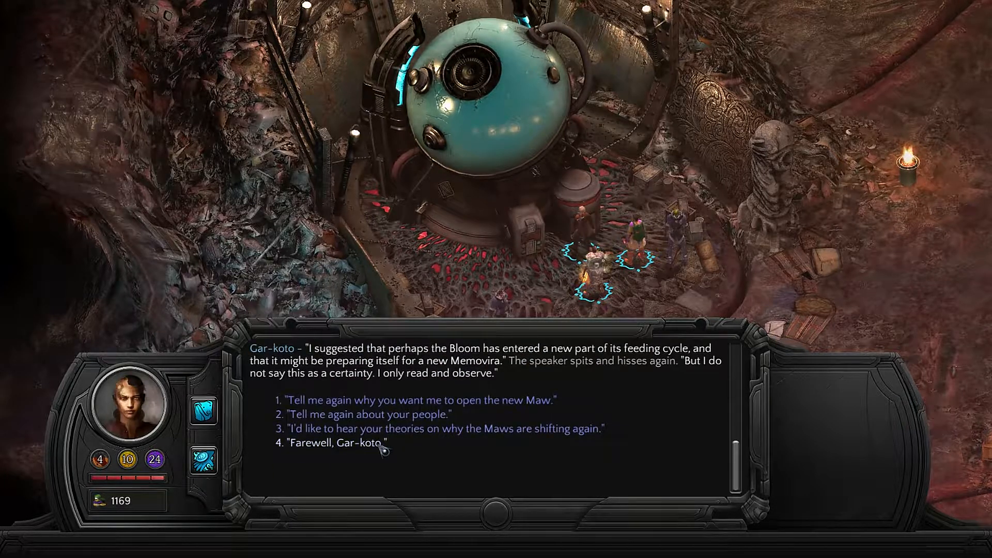
pyautogui.click(337, 444)
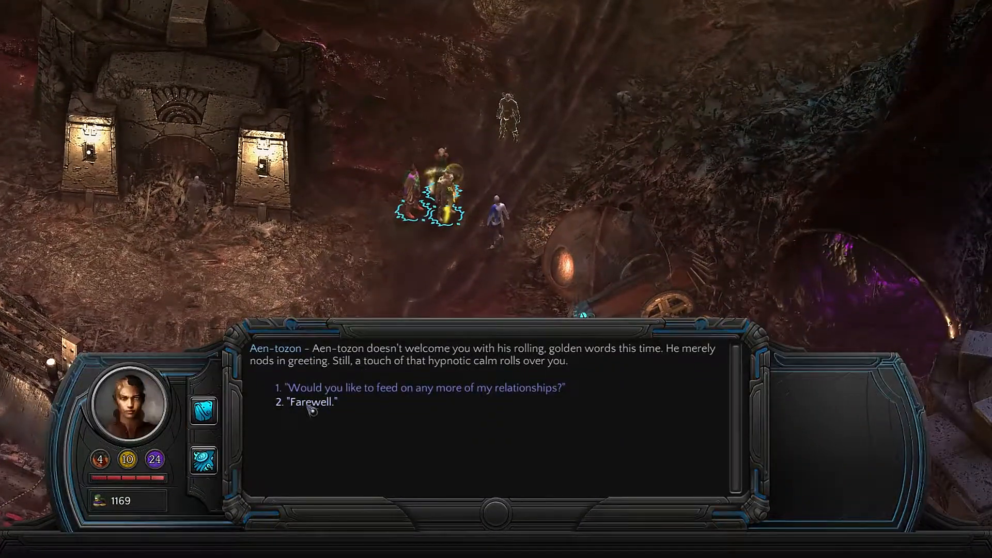
# Close the brief talks with Aen-tozon, Kwherezimian and Wondor, then walk deeper into the ruins
pyautogui.click(313, 402)
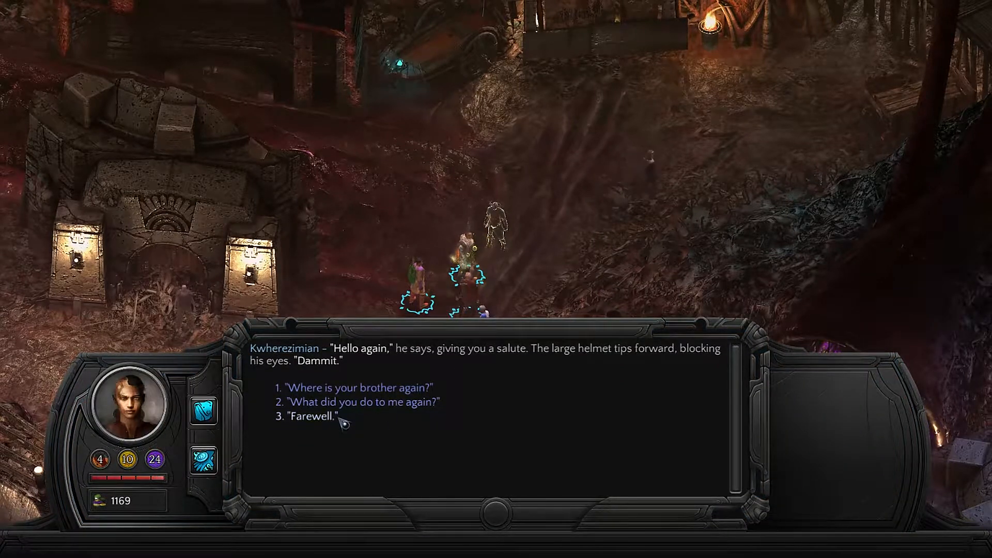
pyautogui.click(319, 420)
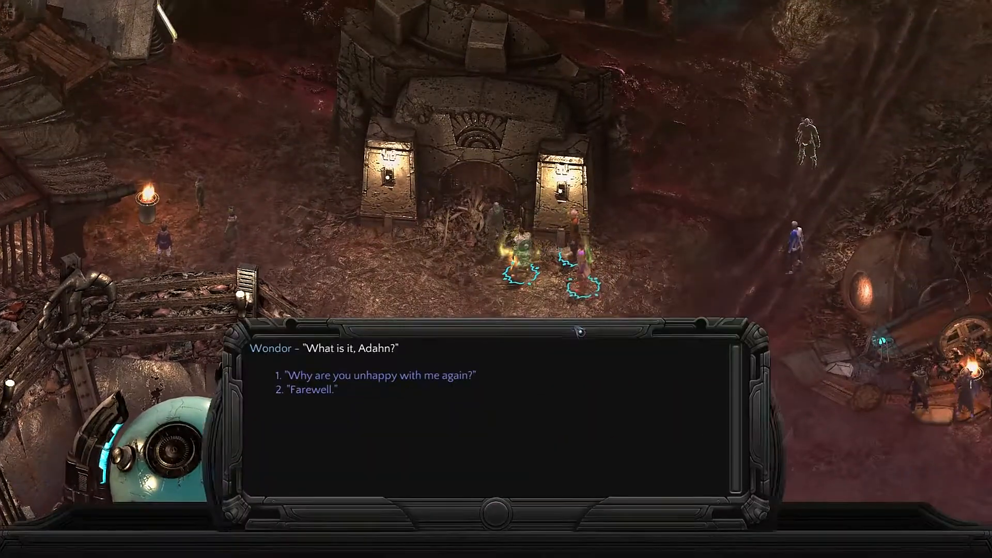
pyautogui.click(314, 390)
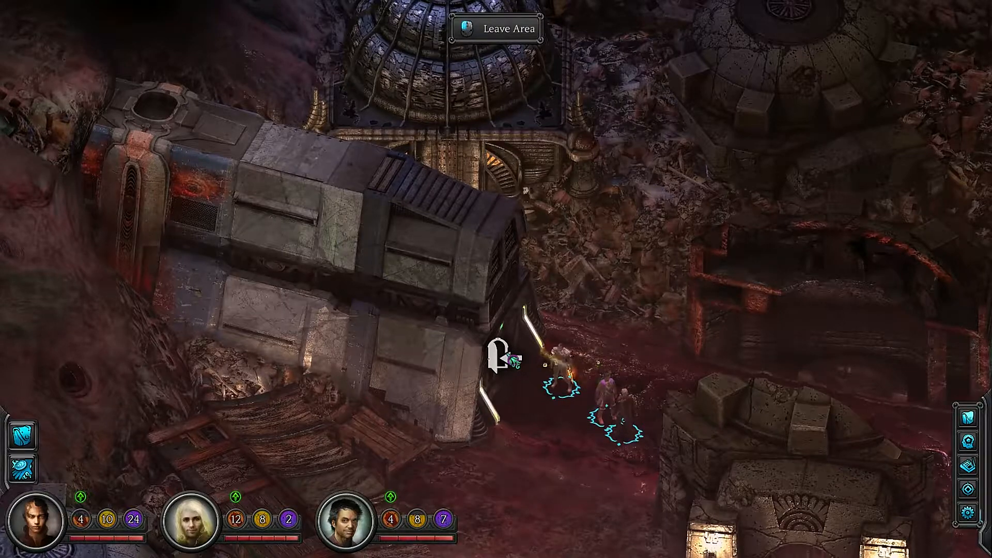
pyautogui.click(497, 29)
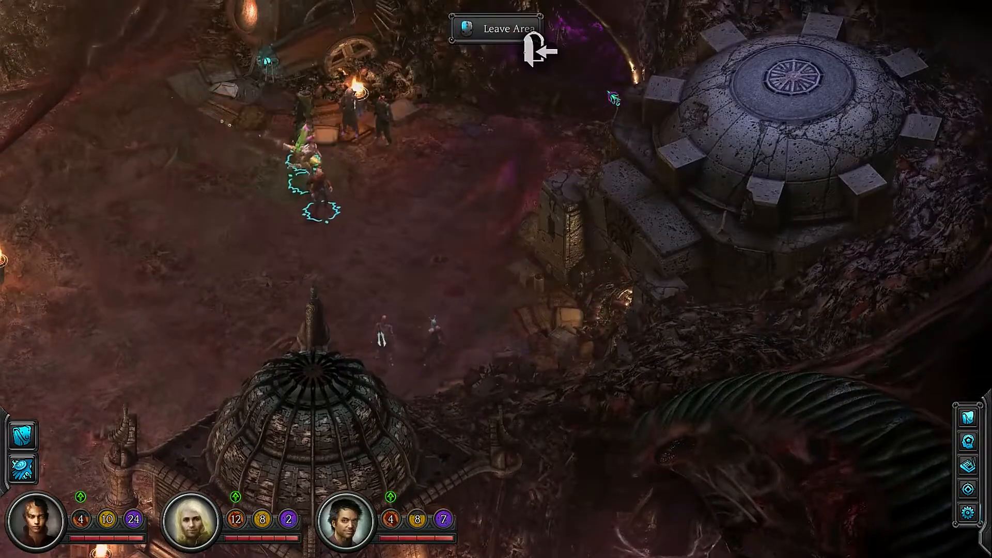
pyautogui.moveTo(734, 181)
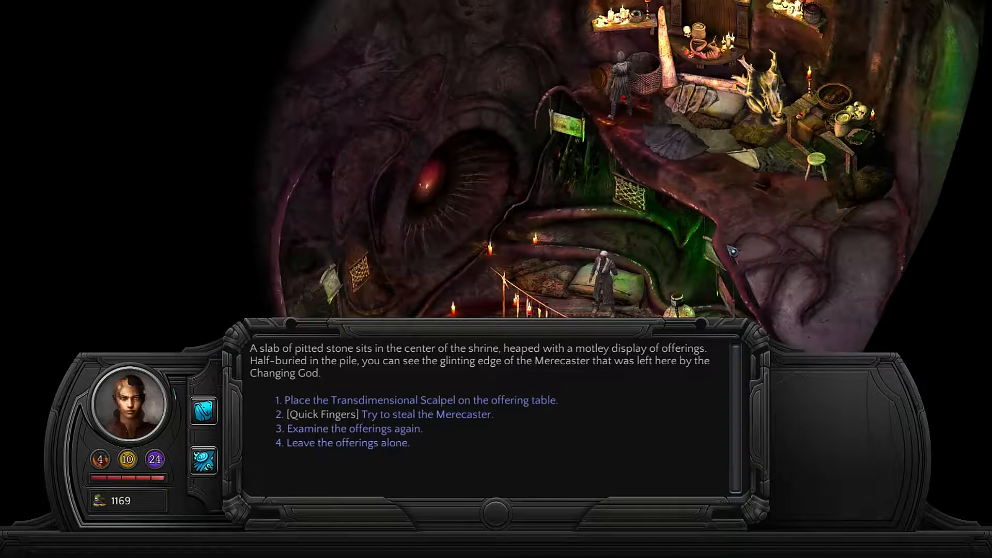
# Place the Transdimensional Scalpel on the shrine's offering table
pyautogui.click(421, 400)
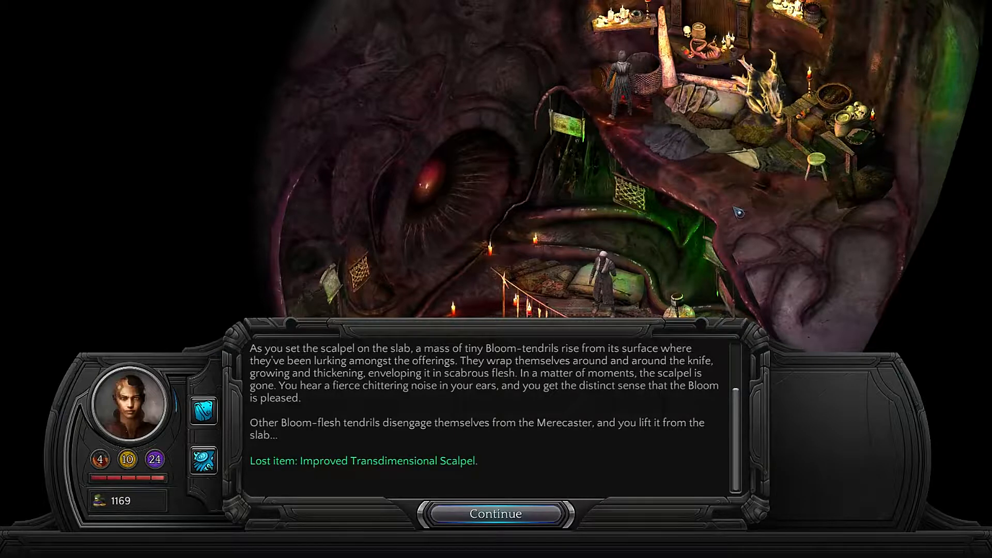
# Advance past the vanished scalpel and acknowledge the gained Azure Steel Merecaster
pyautogui.click(495, 514)
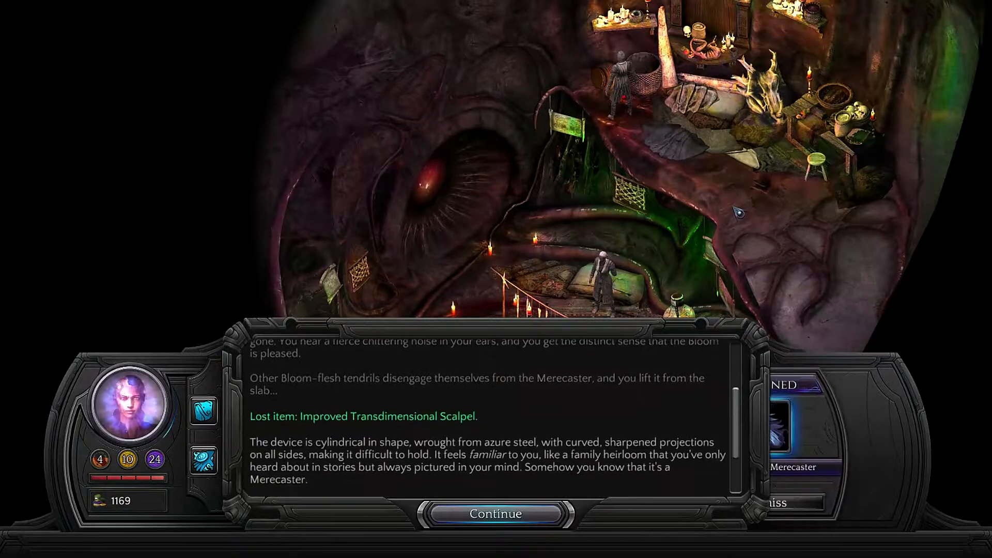
pyautogui.click(496, 514)
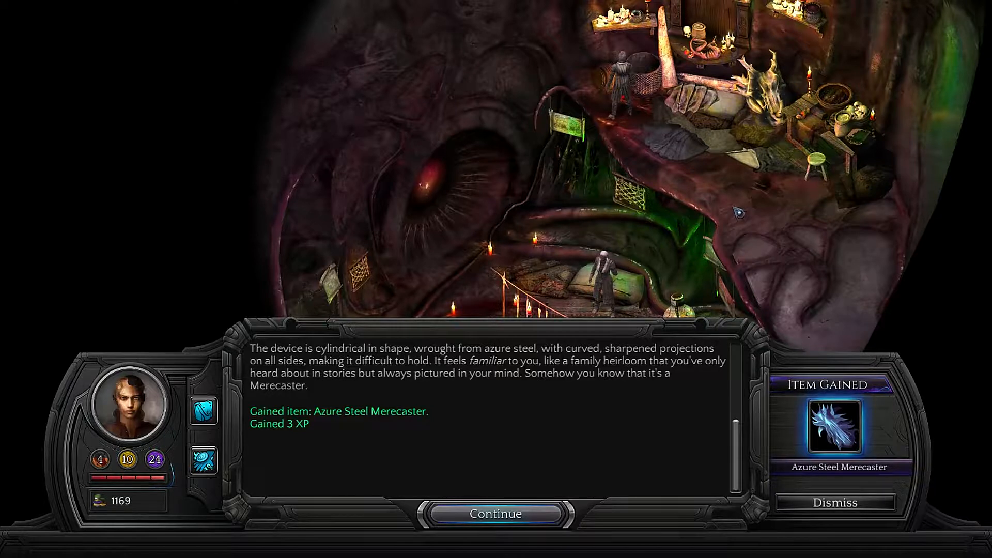
pyautogui.click(496, 513)
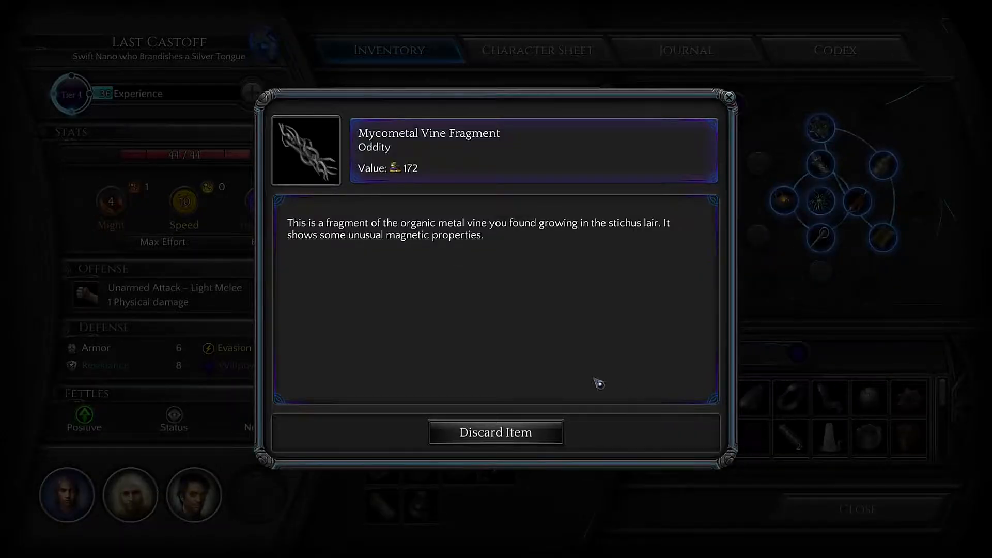
# Browse the details of the Smart Band, Chiurgeon Sphere and Everlit backpack items
pyautogui.click(729, 97)
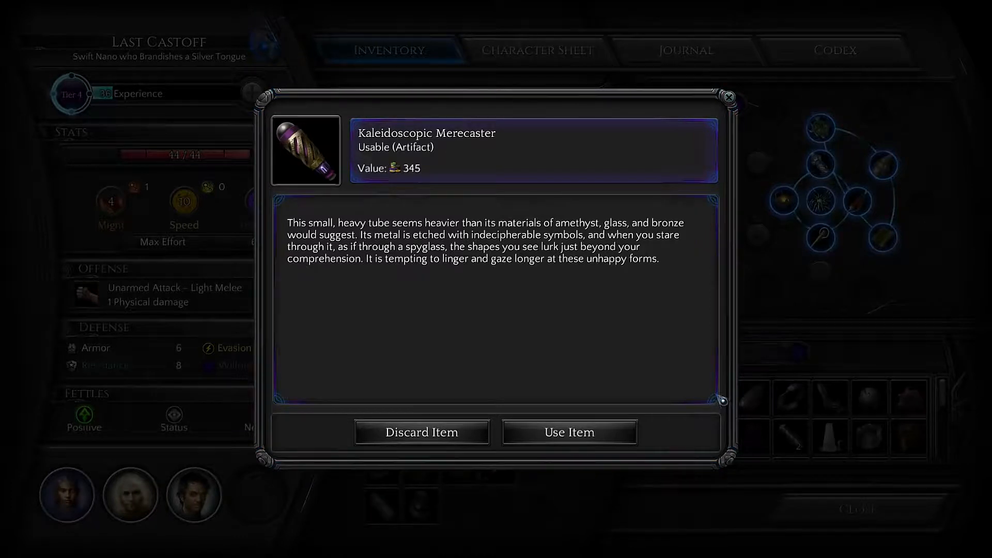
pyautogui.moveTo(716, 334)
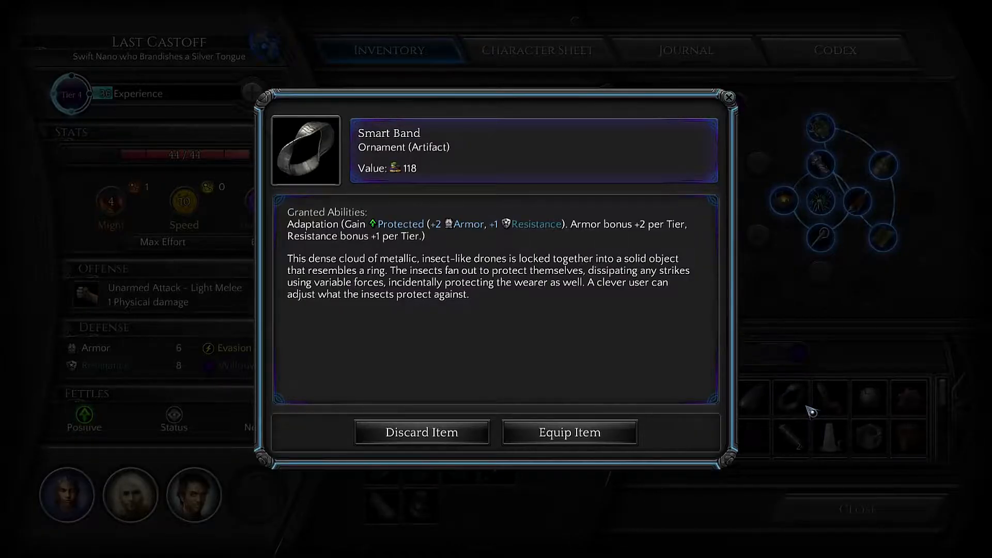
pyautogui.click(568, 432)
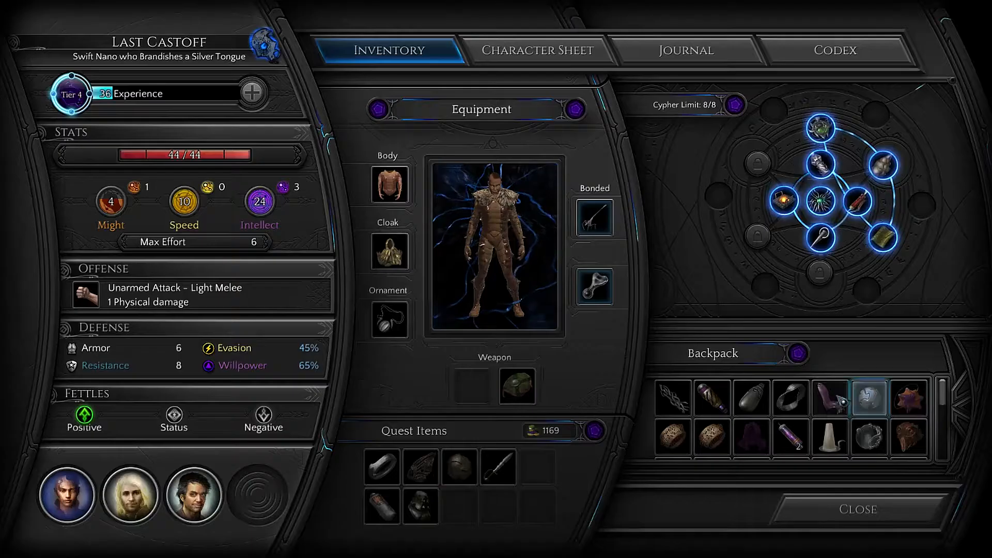
pyautogui.click(868, 397)
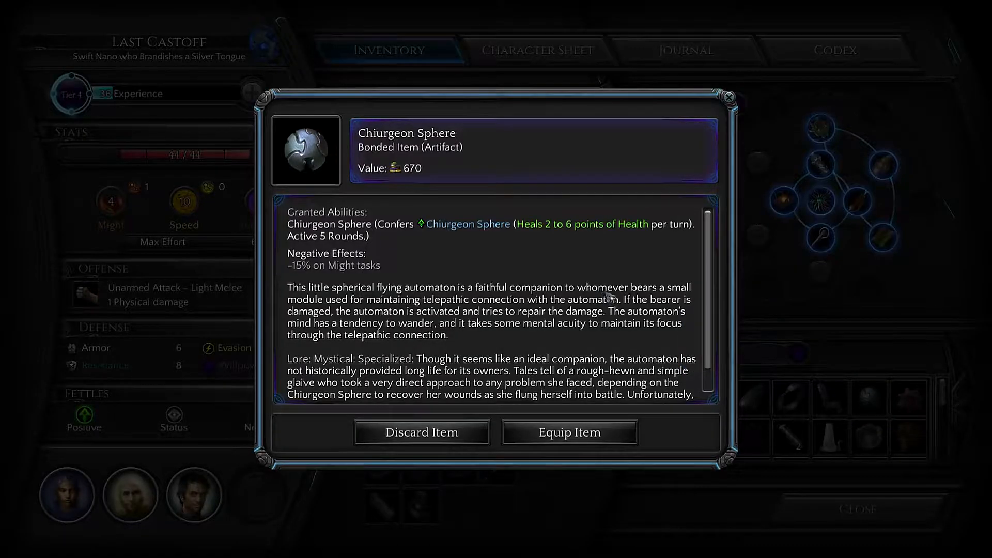
pyautogui.scroll(-3)
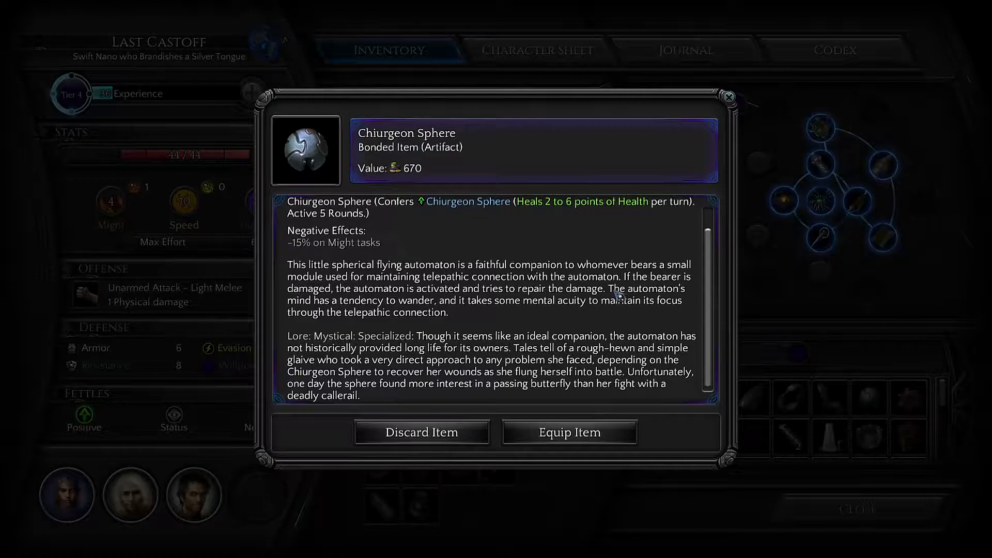
pyautogui.click(569, 432)
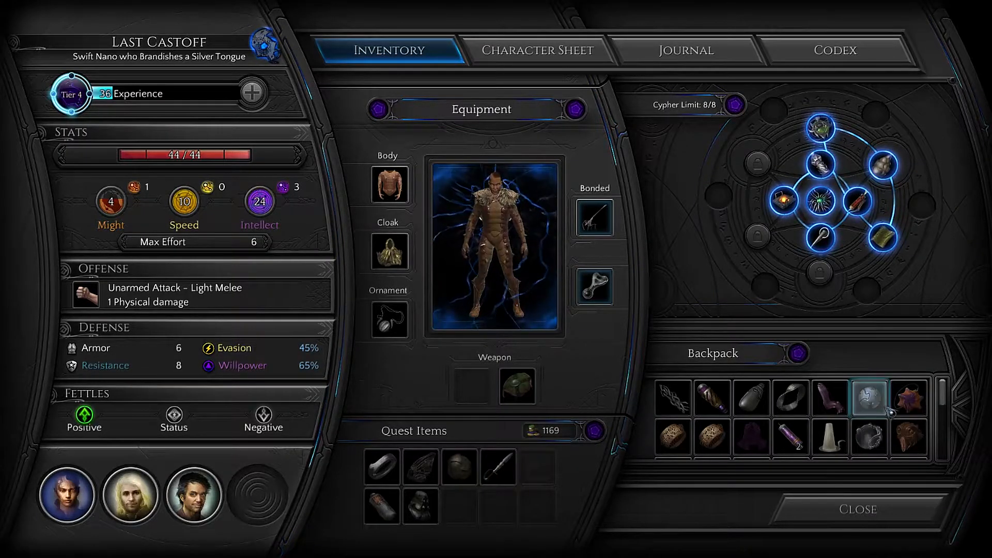
pyautogui.moveTo(820, 238)
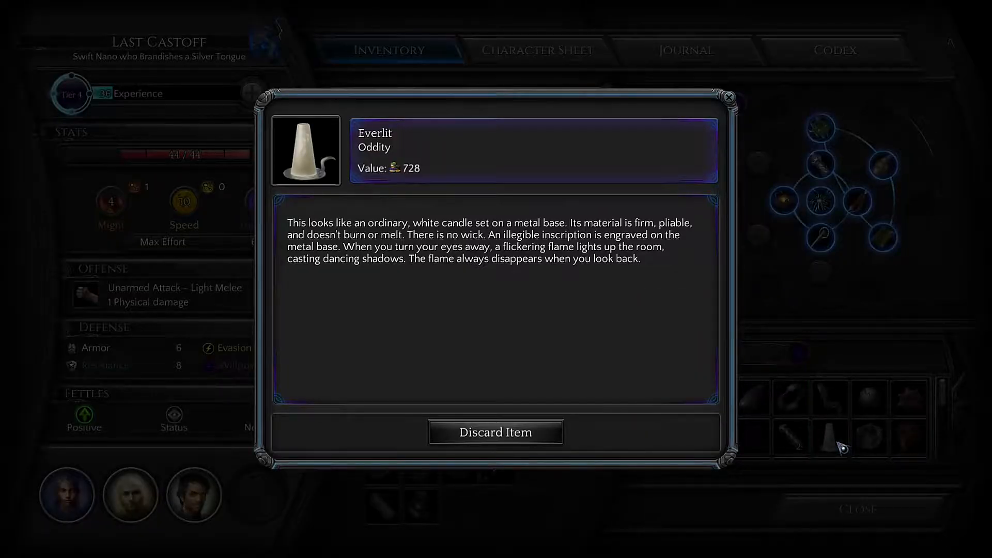
pyautogui.click(728, 97)
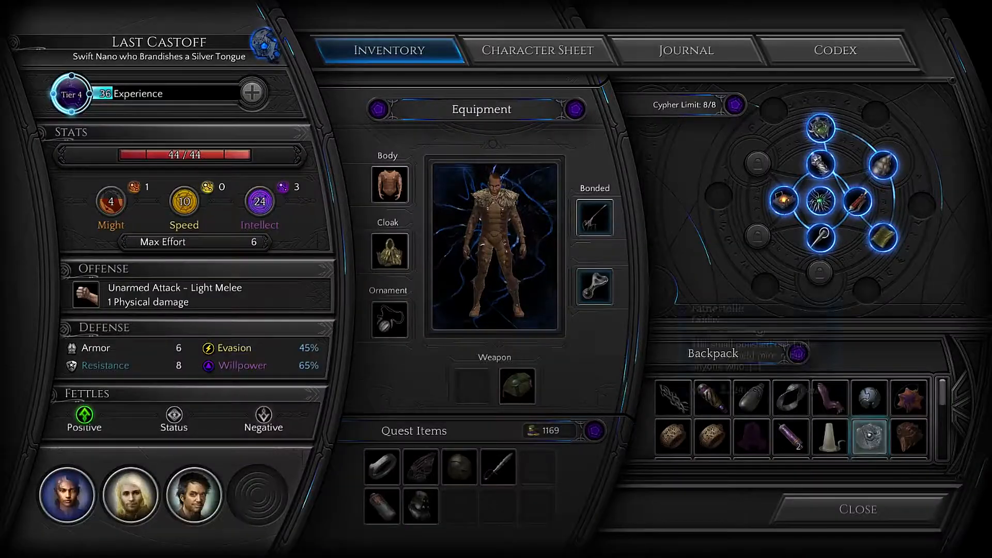
pyautogui.moveTo(751, 411)
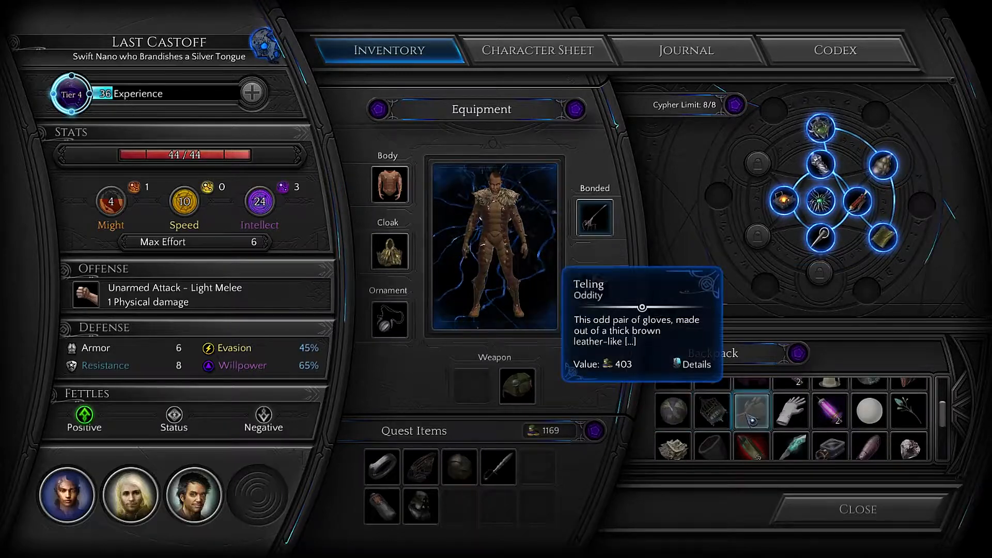
# Read the Teling gloves' full description, then bring up the Soul of the Forgotten casket's details
pyautogui.click(695, 365)
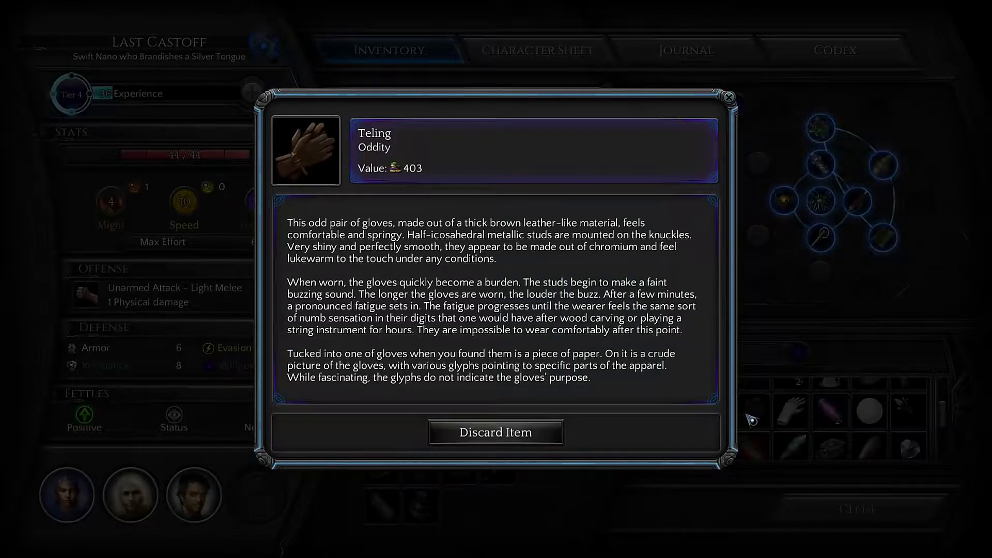
pyautogui.moveTo(668, 307)
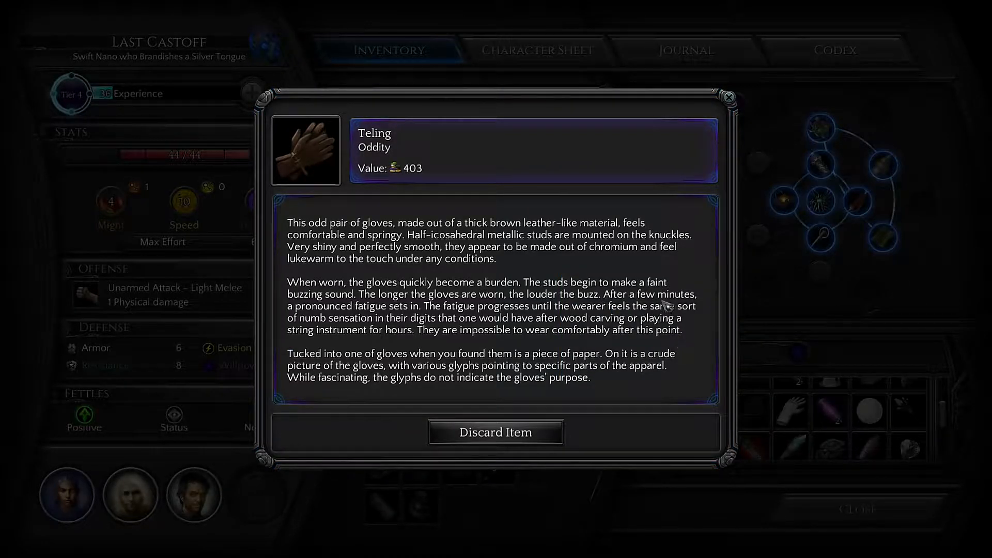
pyautogui.click(729, 97)
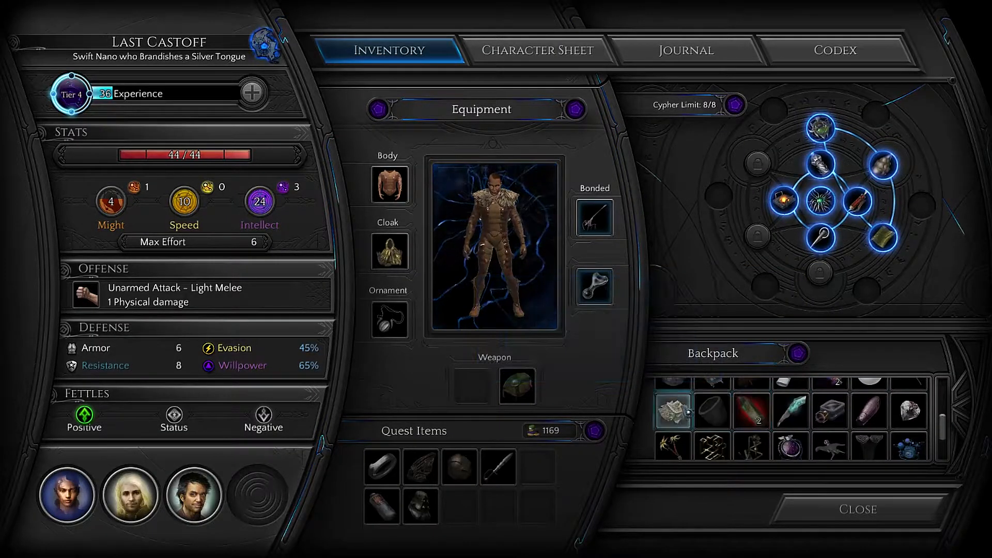
pyautogui.click(673, 410)
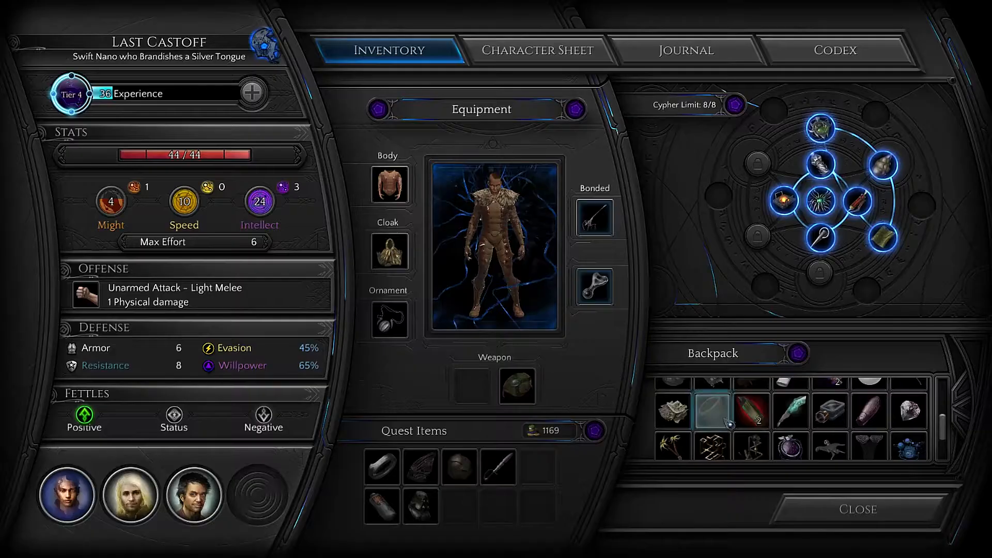
pyautogui.moveTo(830, 411)
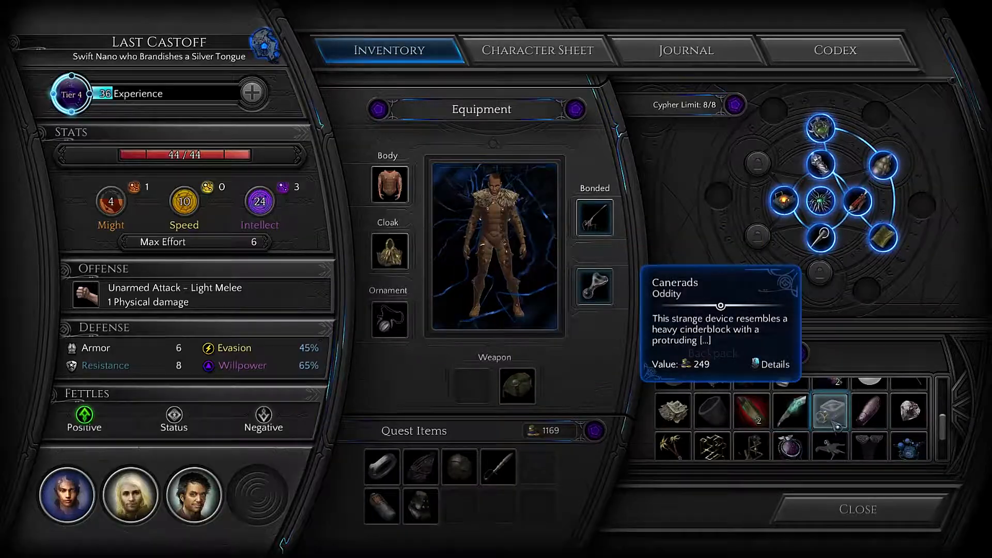
pyautogui.click(770, 365)
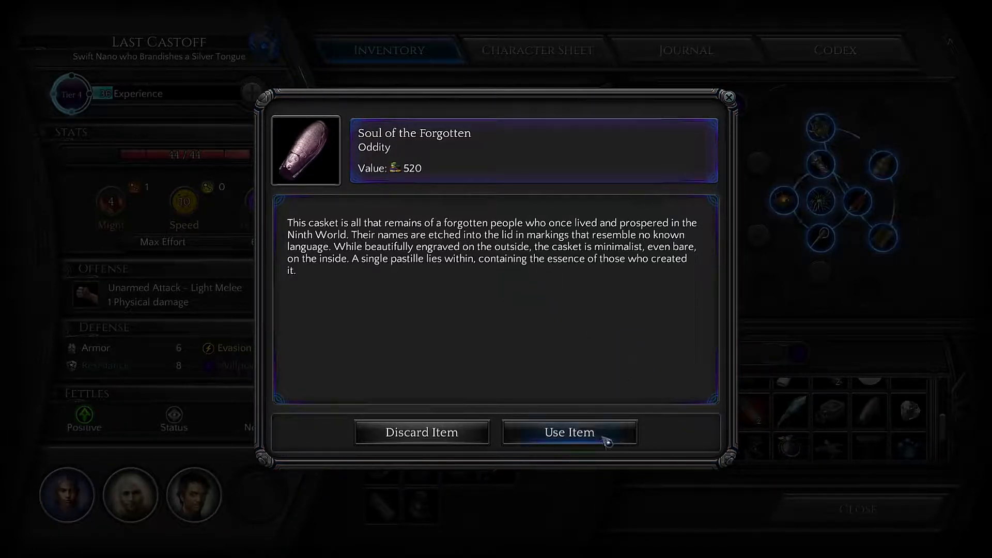
# Use the Soul of the Forgotten casket and choose to inspect the markings on its lid
pyautogui.click(567, 432)
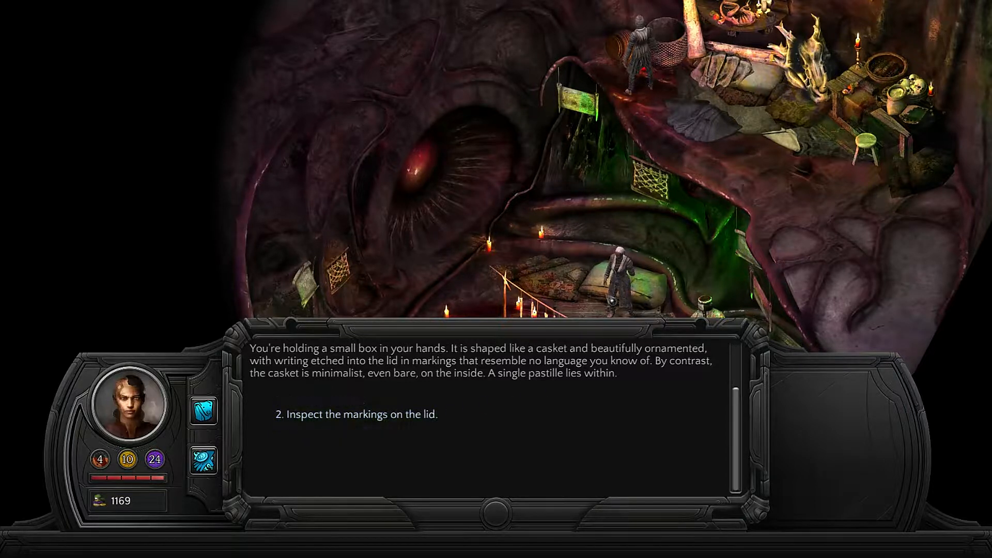
pyautogui.click(358, 414)
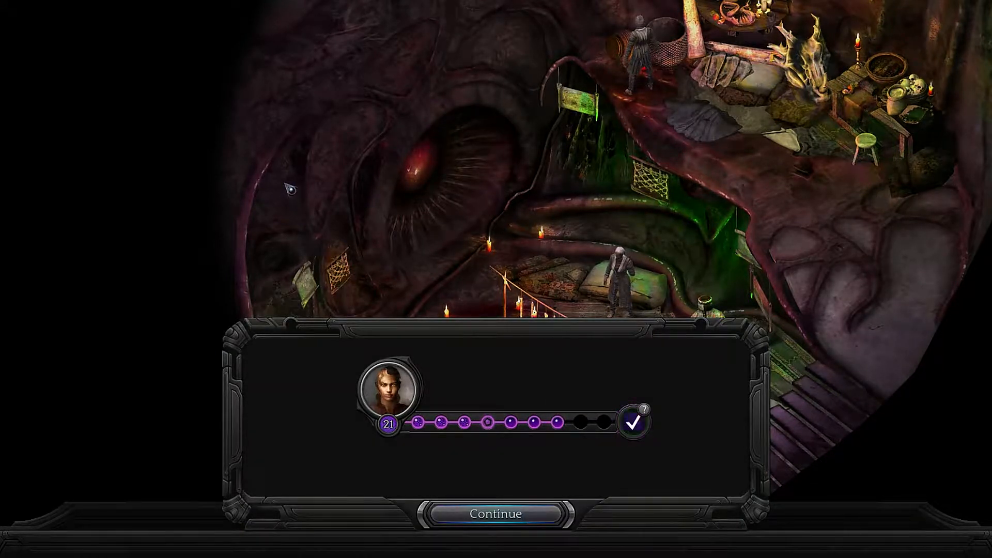
# Confirm the effort on the lid-markings check and continue through the success text
pyautogui.click(496, 514)
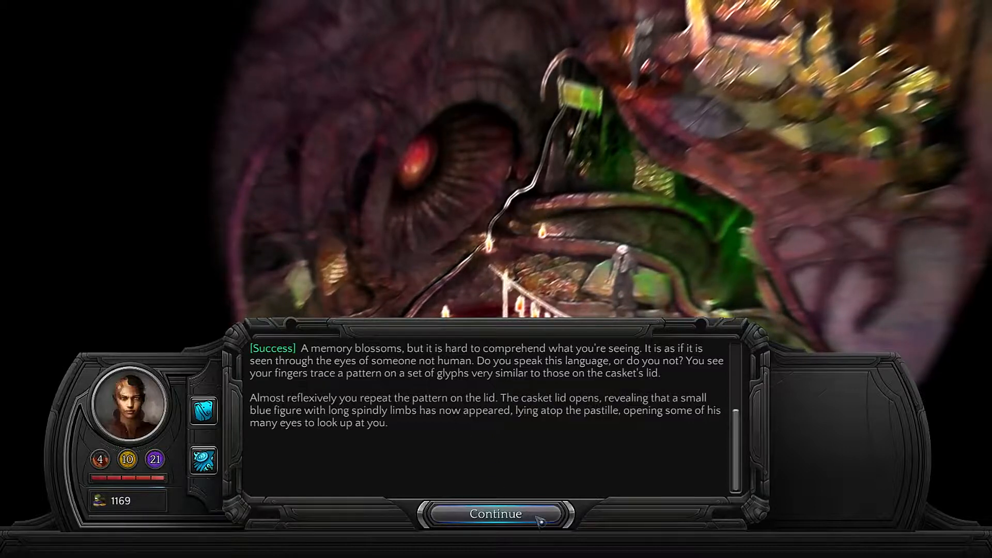
pyautogui.click(496, 513)
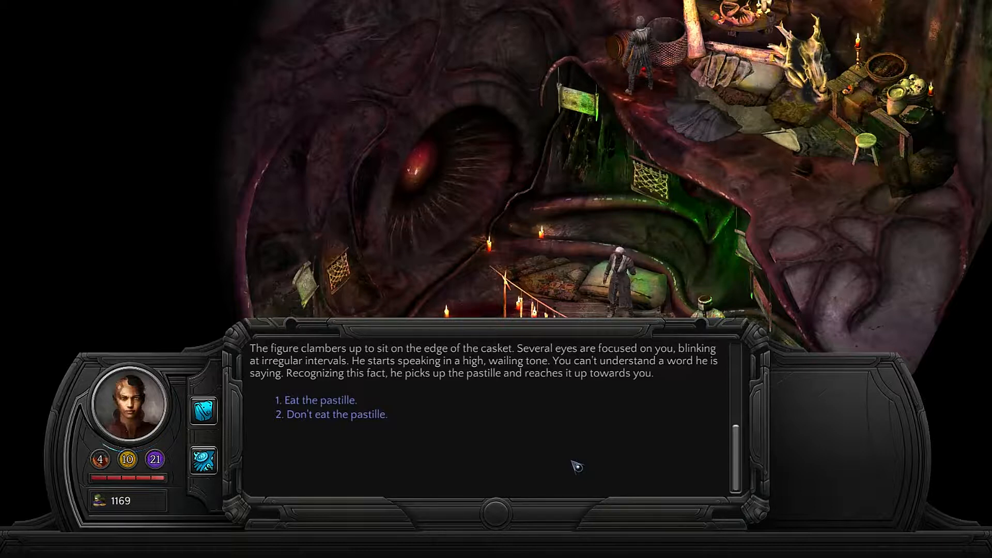
pyautogui.moveTo(539, 472)
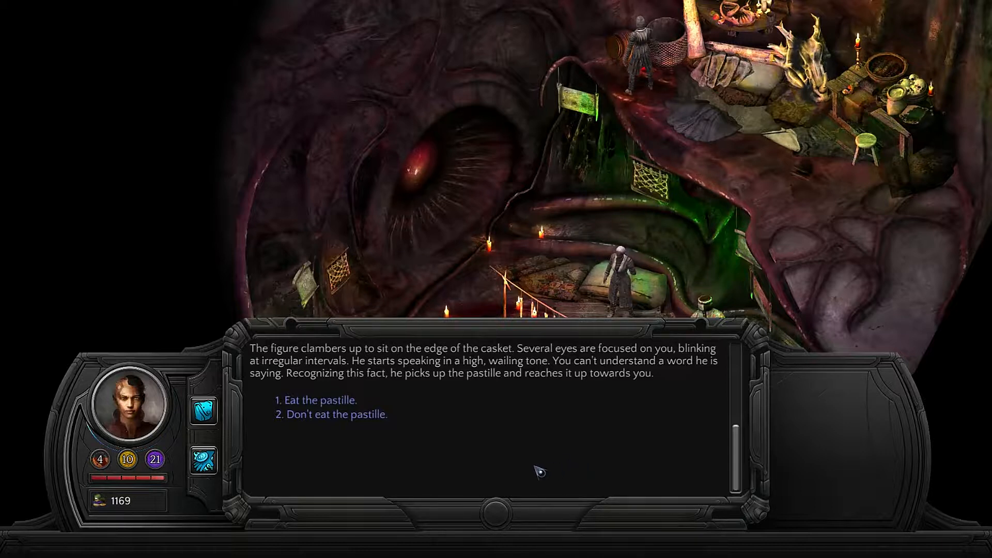
# Eat the pastille and read on through gaining 4 XP and the casket burning away
pyautogui.click(308, 399)
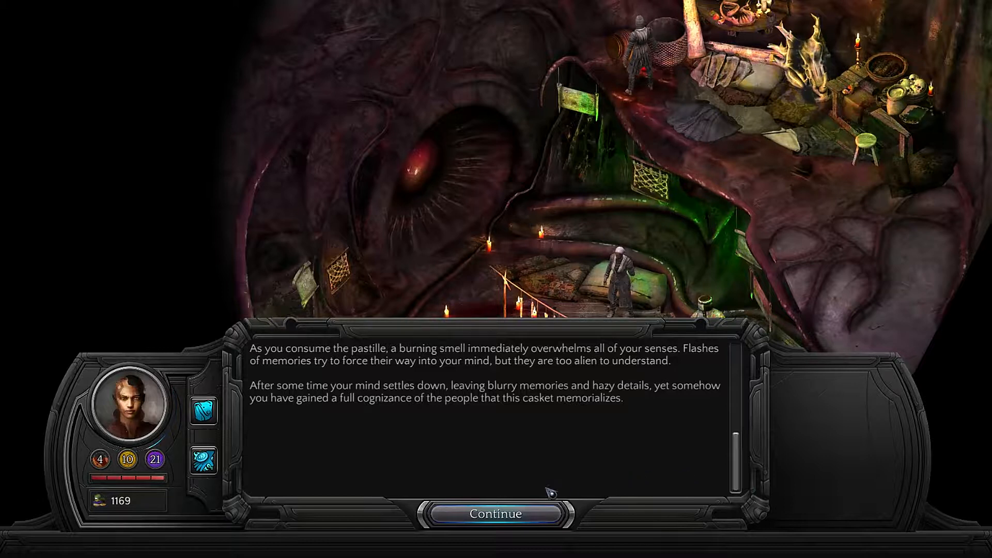
pyautogui.click(495, 513)
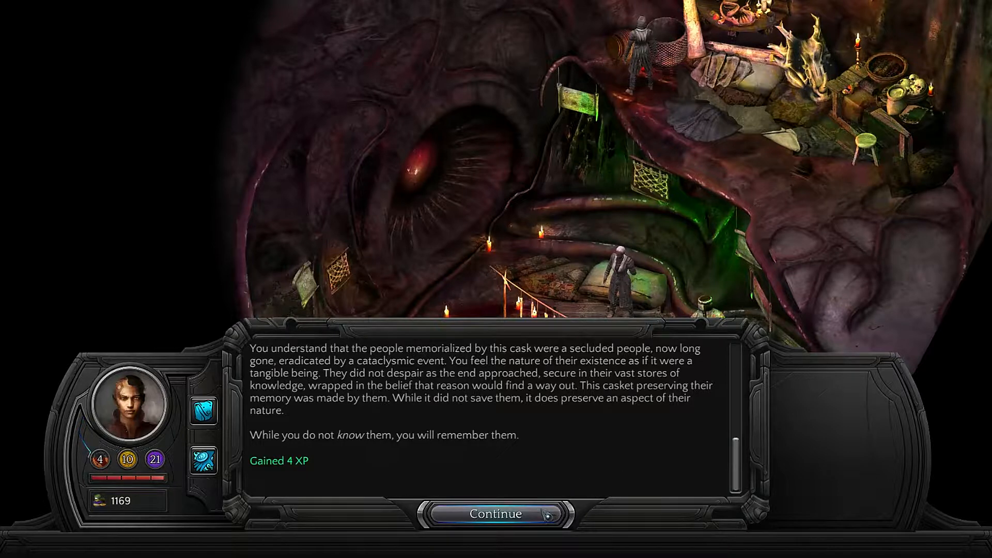
pyautogui.click(495, 514)
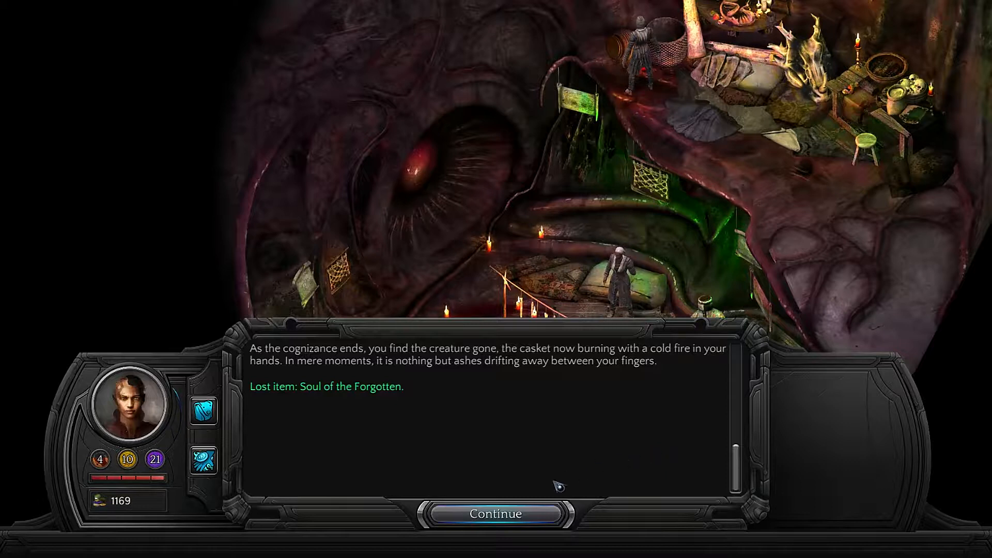
pyautogui.click(495, 513)
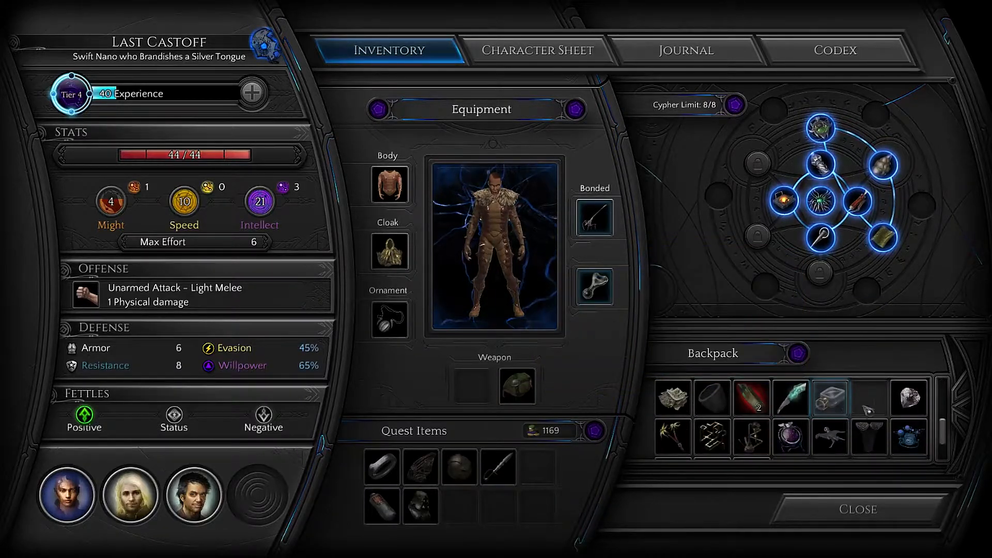
# View the Floral Merecaster, Chuckling Shroud and Astronomical Merecaster descriptions
pyautogui.click(909, 399)
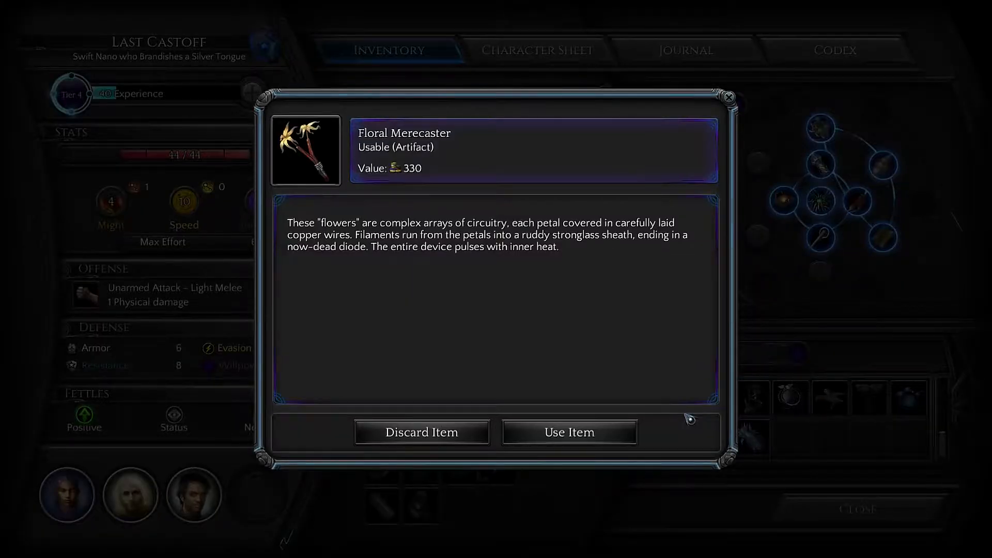
pyautogui.click(727, 97)
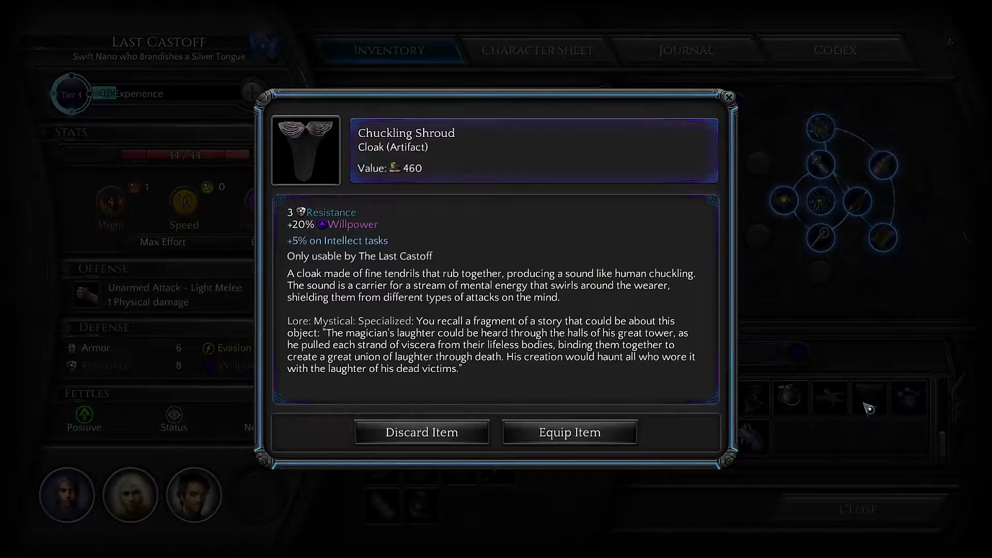
pyautogui.click(568, 432)
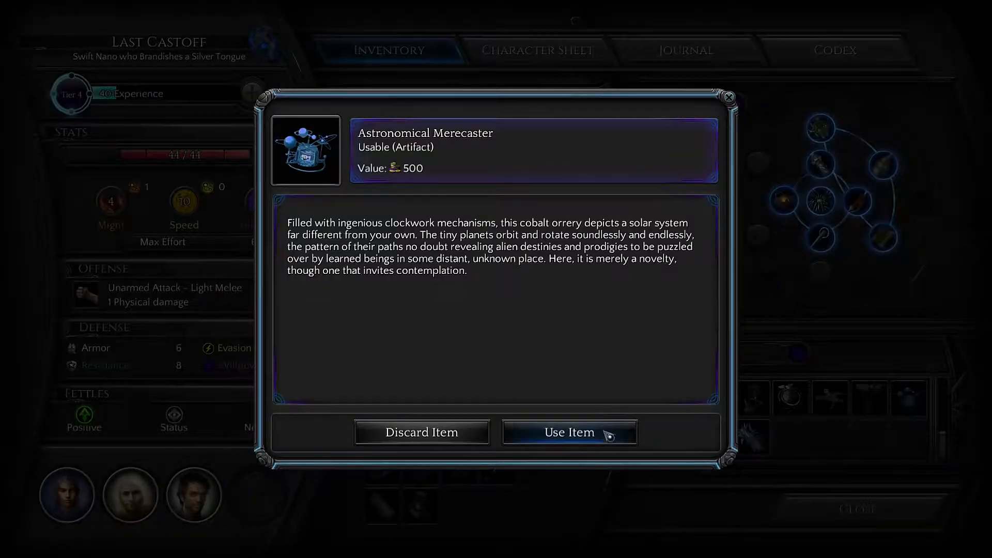
# Use the Astronomical Merecaster and inspect its spinning planets more closely
pyautogui.click(569, 432)
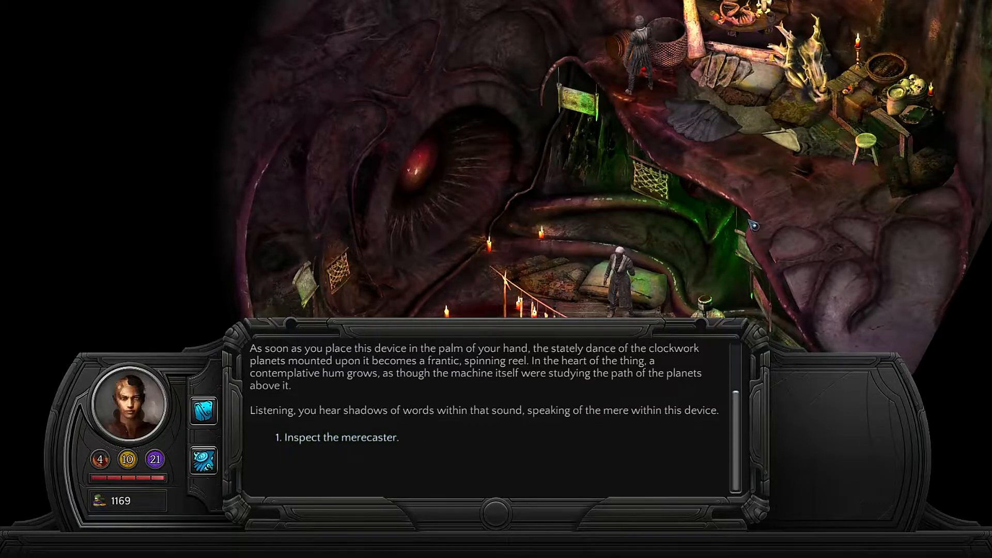
pyautogui.click(339, 438)
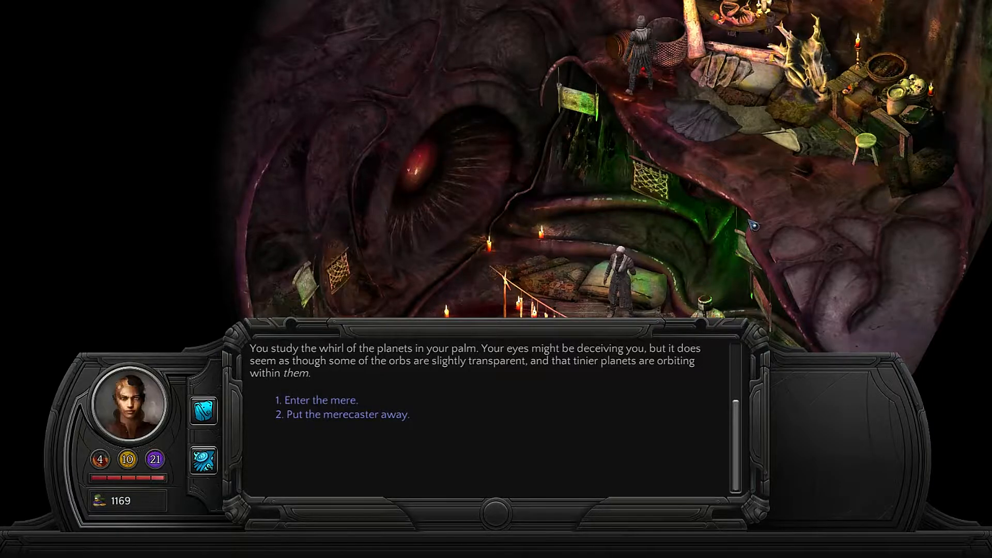
# Enter the mere and continue the Memorialist's story on the snowy mountainside
pyautogui.click(320, 399)
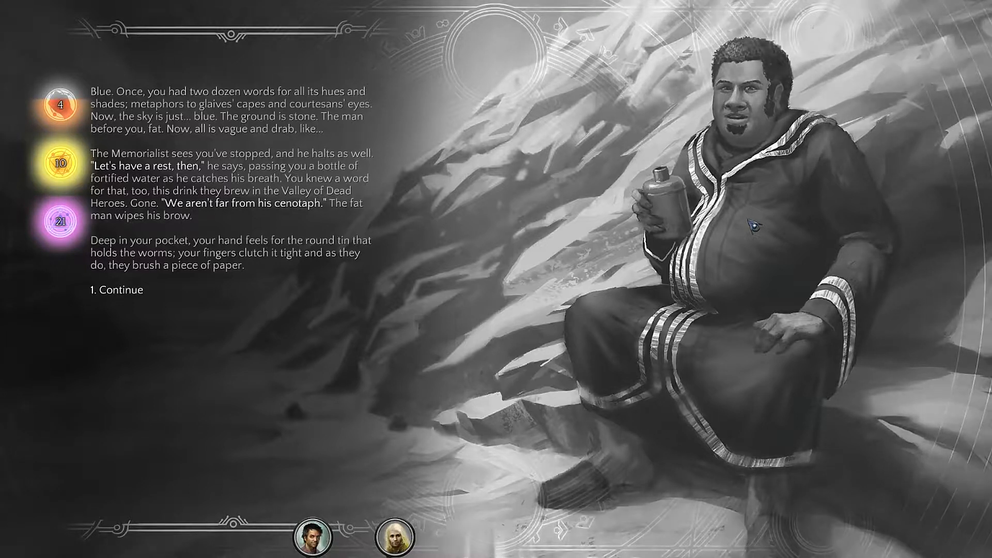
pyautogui.click(119, 291)
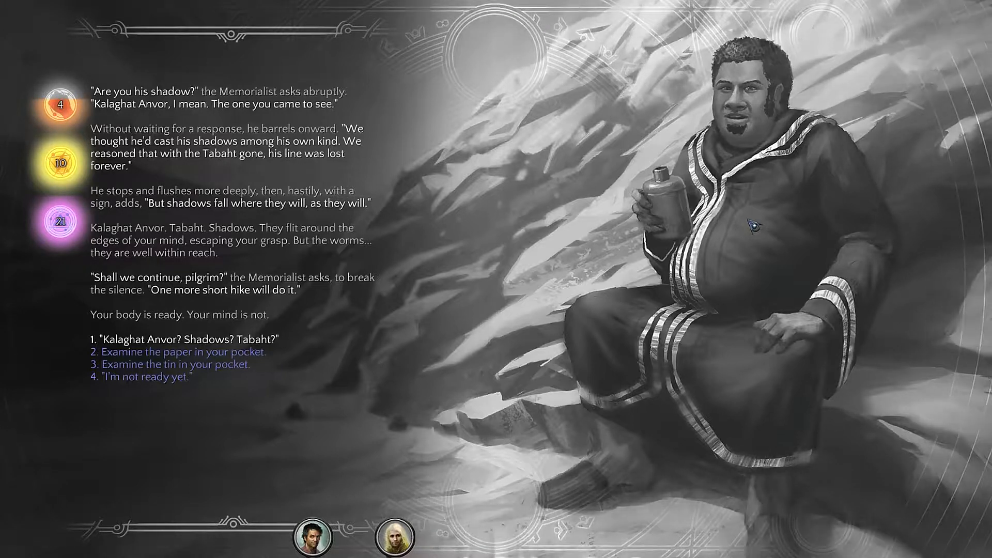
# Examine the Mindlink note in your pocket and respond until the Memorialist mentions the cenotaph
pyautogui.click(179, 351)
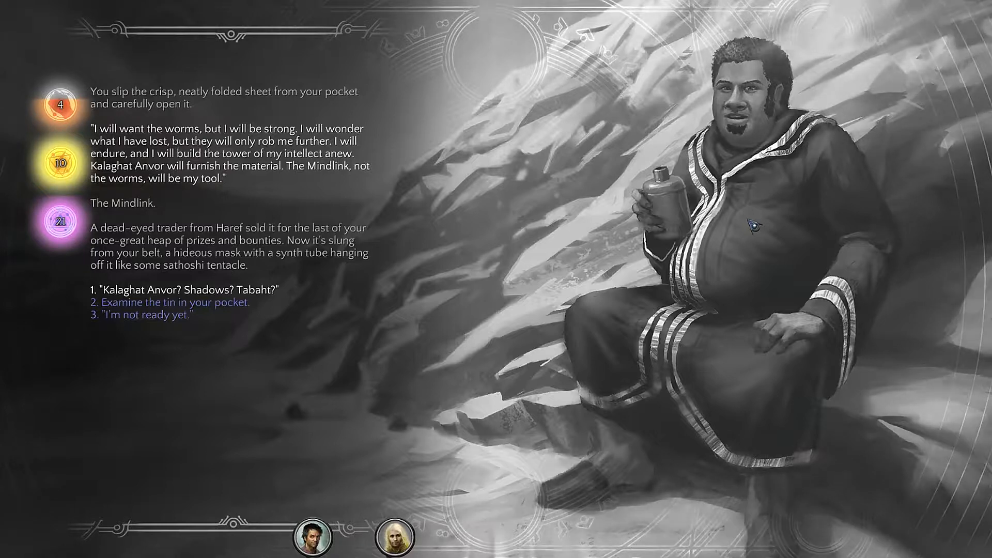
pyautogui.click(176, 301)
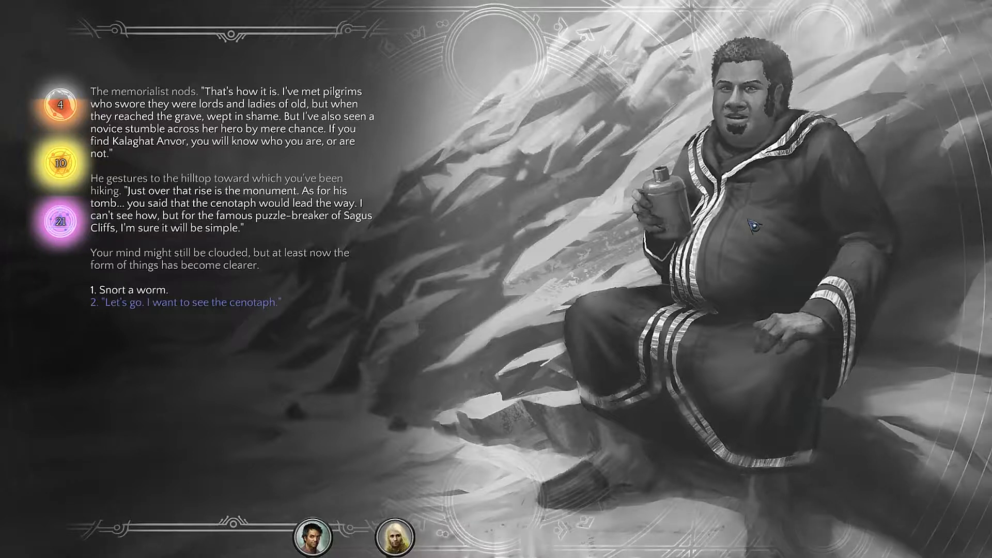
# Agree to go see the cenotaph and arrive at Kalaghat Anvor's carved black monument
pyautogui.click(185, 301)
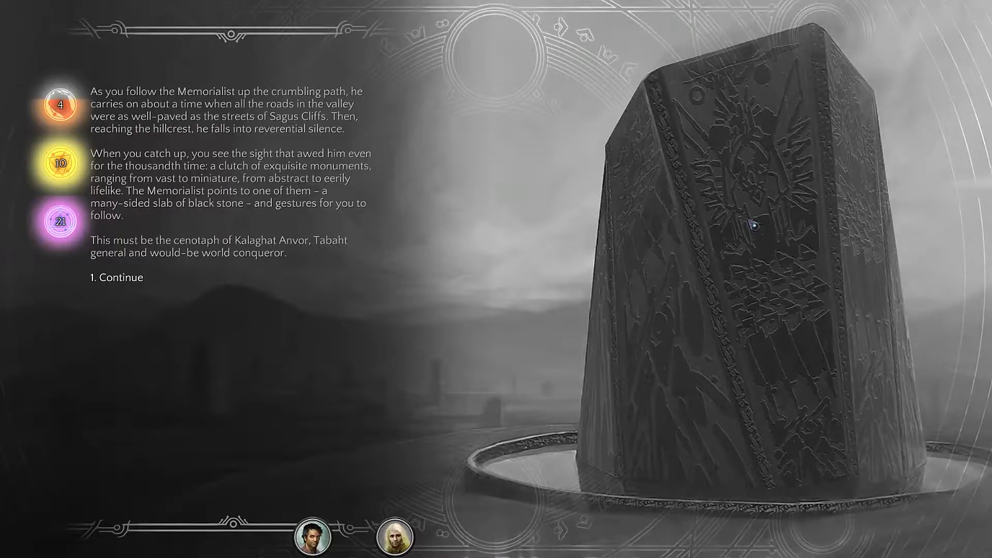
pyautogui.click(115, 277)
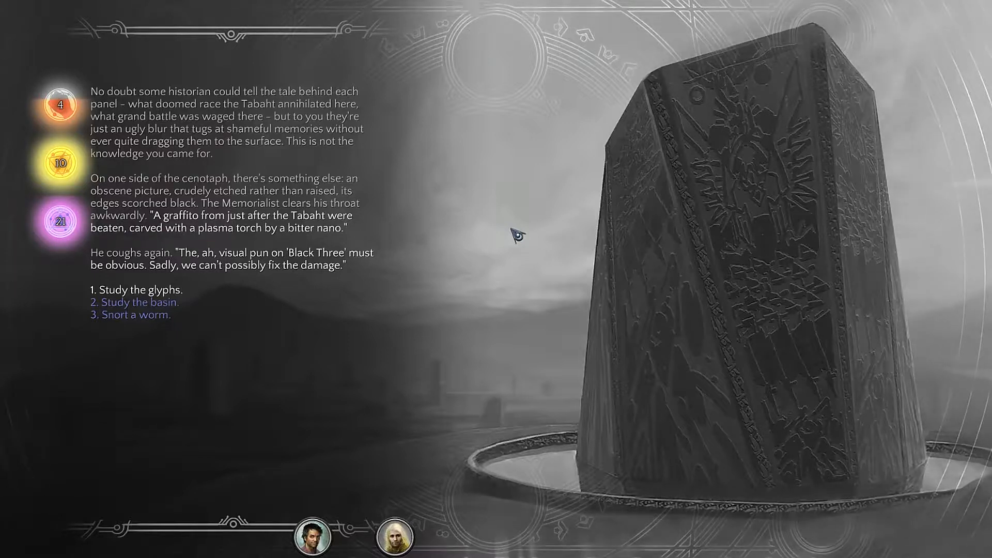
# Study the cenotaph's glyphs and hear the Memorialist decode war, death and Underspine
pyautogui.click(133, 289)
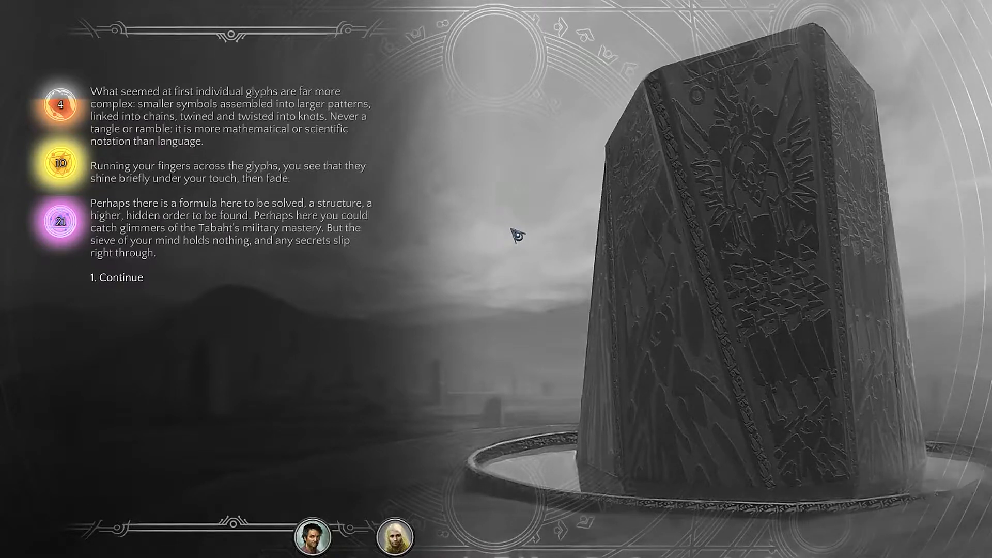
pyautogui.click(117, 277)
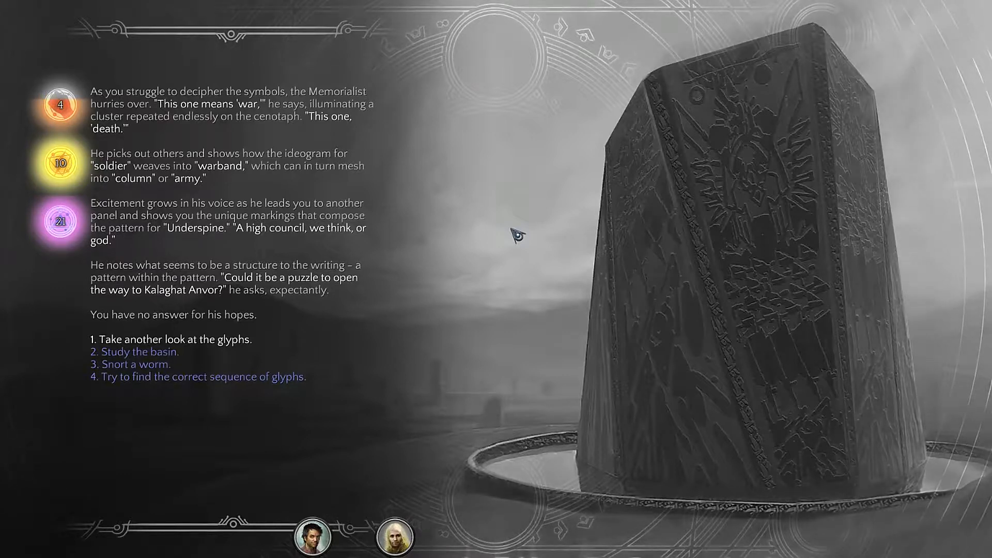
# Study the basin, recognise its Blood symbol, and attempt a glyph sequence that unlocks nothing
pyautogui.click(135, 352)
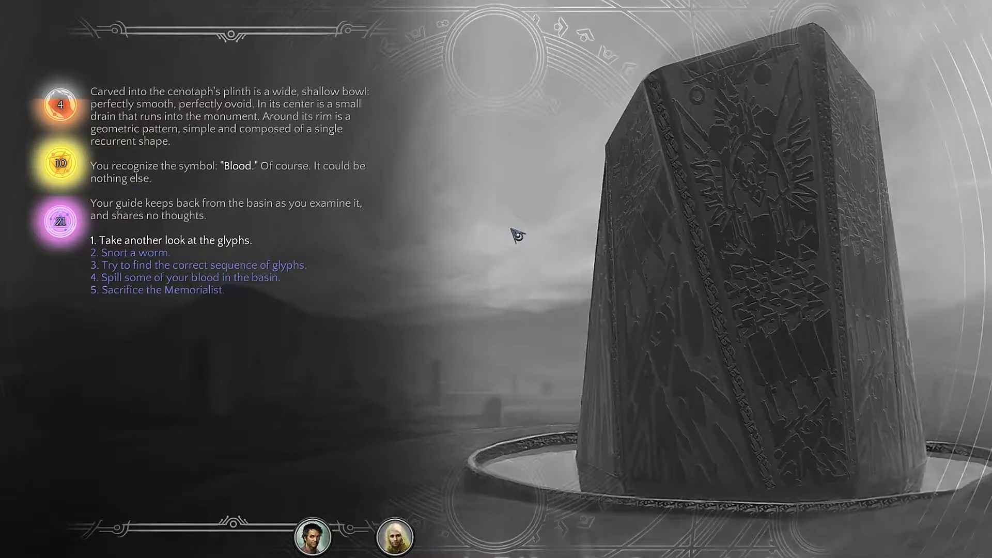
pyautogui.click(200, 265)
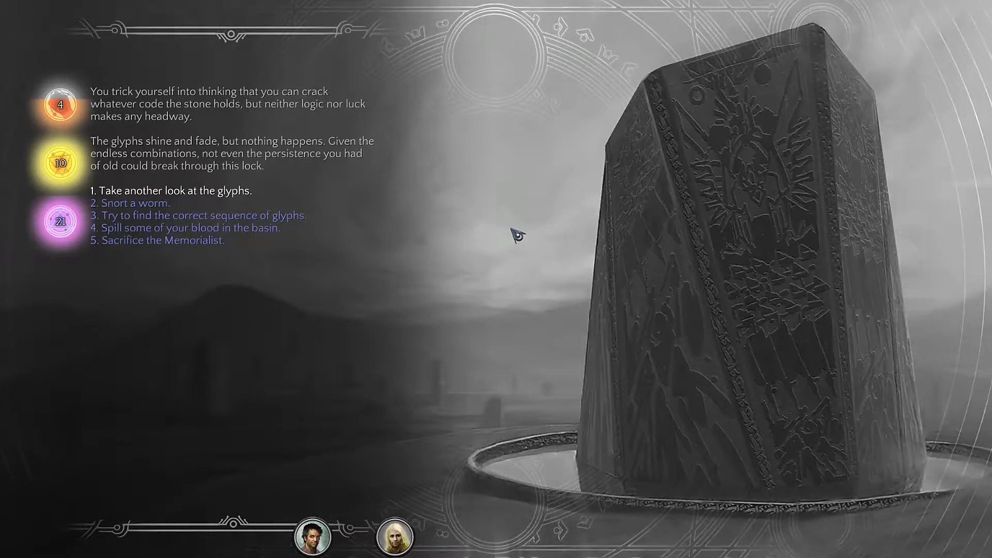
# Spill some of your blood into the basin, which achieves nothing
pyautogui.click(185, 228)
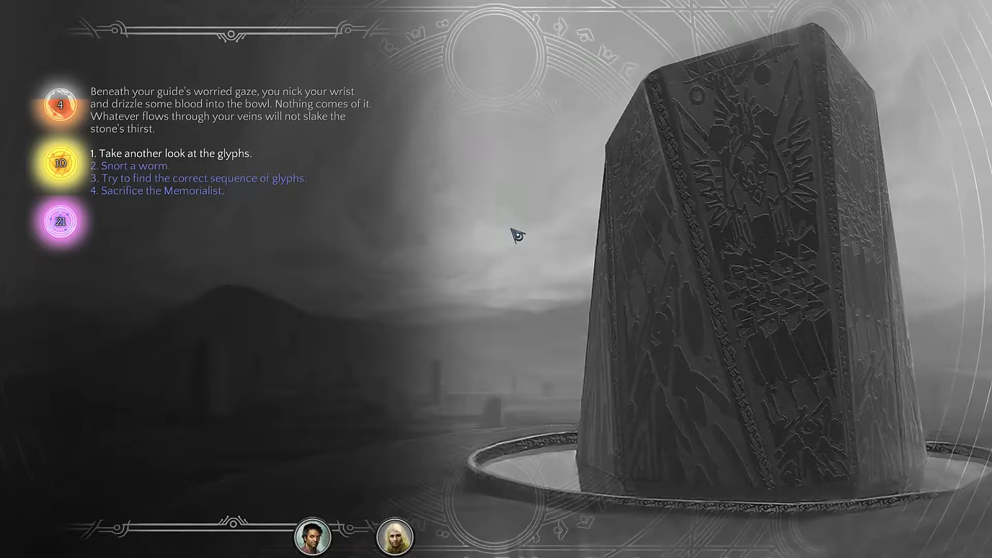
# Snort a worm and let the mnemotode feed on the brain
pyautogui.click(133, 166)
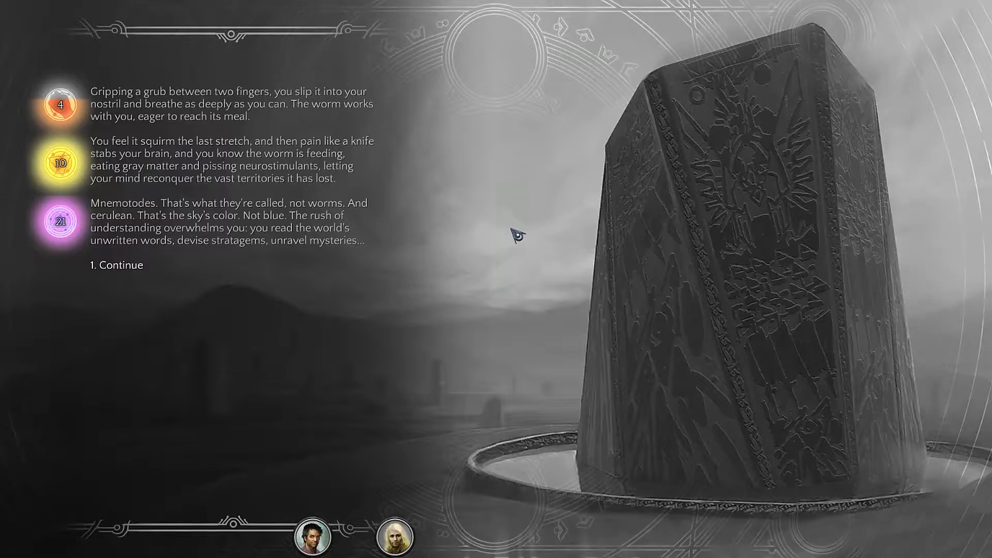
# Continue past the worm's effects until a portal to Kalaghat Anvor's tomb opens
pyautogui.click(119, 265)
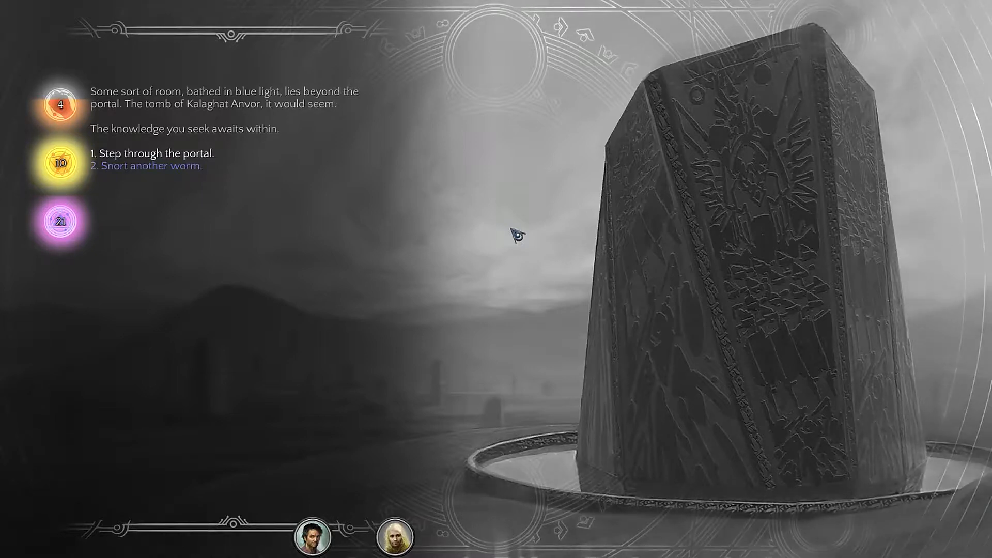
# Step through the portal into the bare room with the humming crystalline sarcophagus
pyautogui.click(156, 153)
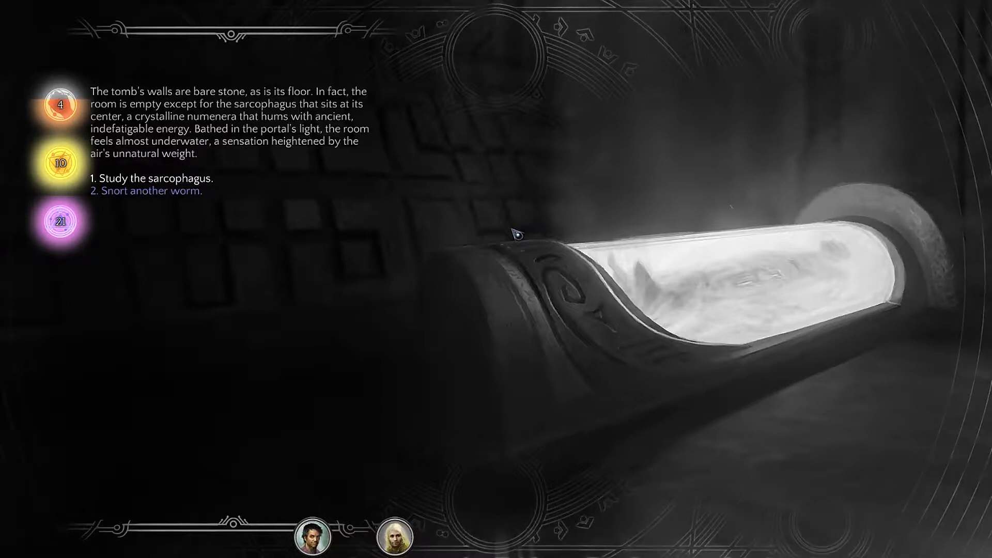
# Study the sarcophagus, noting its glyph-decorated bier, corpse silhouette and simple lock
pyautogui.click(152, 178)
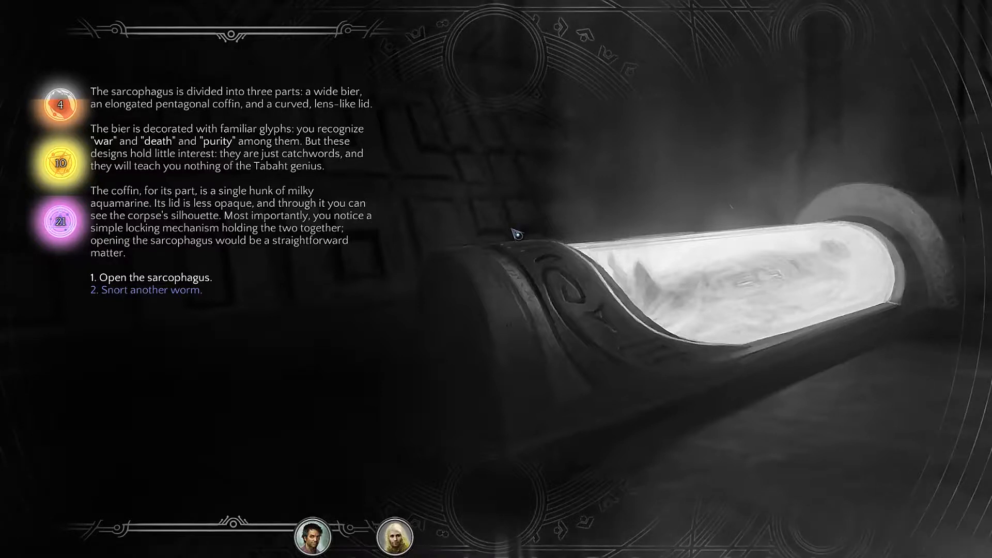
# Open the sarcophagus lid to reveal Kalaghat Anvor's mummified corpse
pyautogui.click(153, 277)
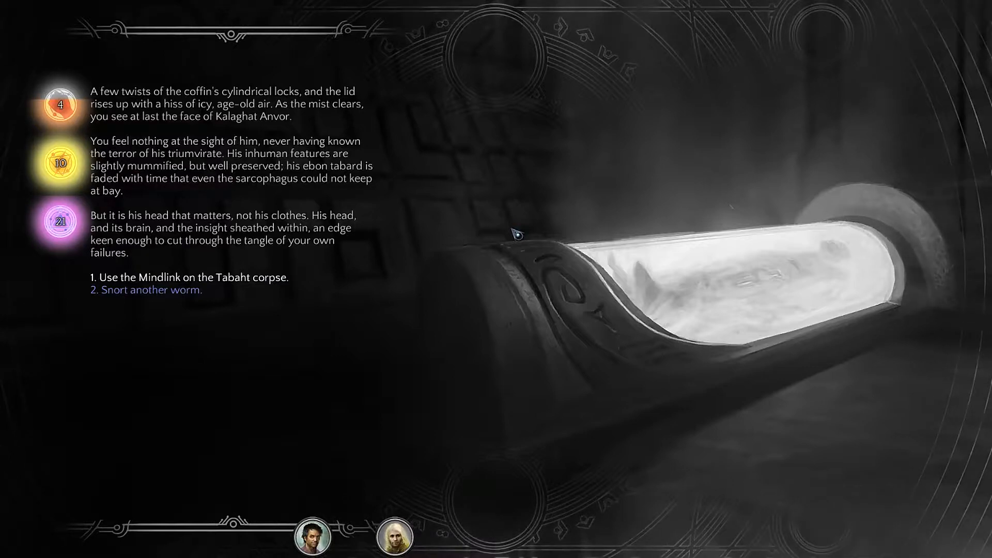
# Use the Mindlink on the Tabaht corpse and continue past the star fortress passage to safety
pyautogui.click(187, 277)
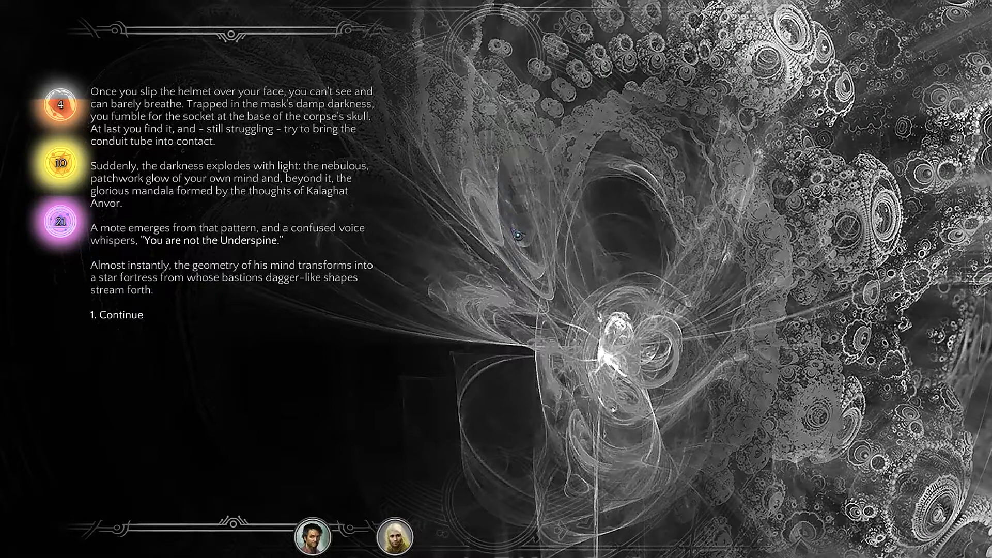
pyautogui.click(116, 314)
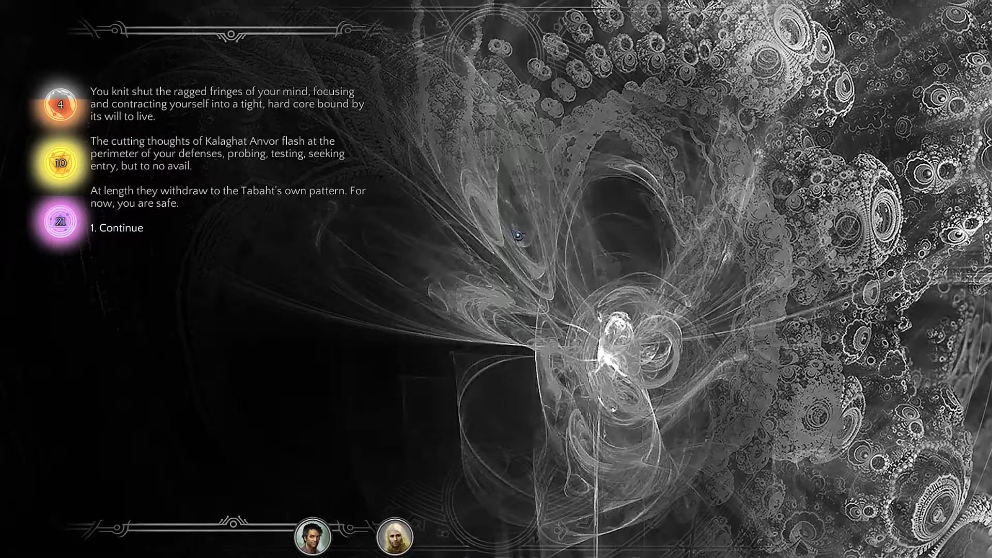
# Continue to hear Anvor's mind deny being your Underspine and reach the reply options
pyautogui.click(116, 228)
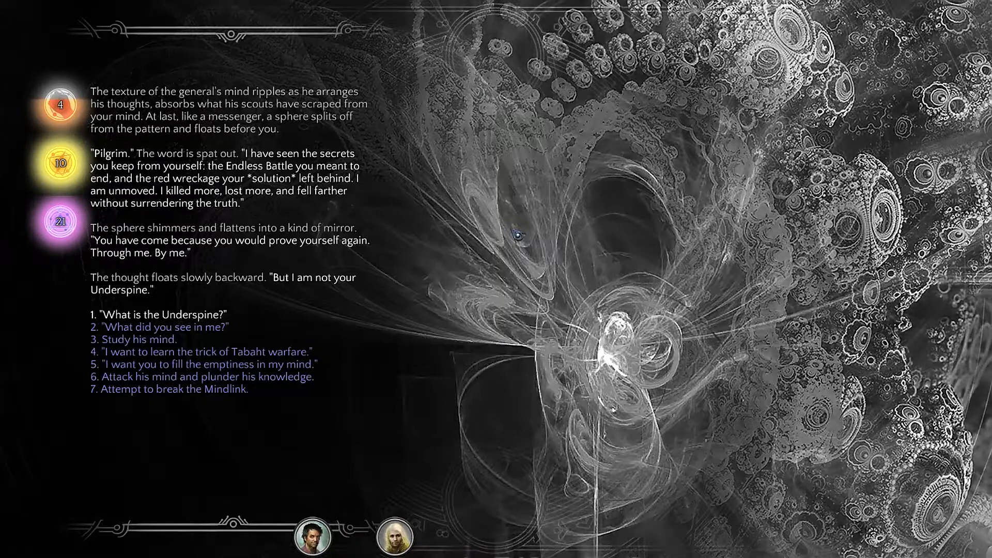
# Ask Anvor what the Underspine is and hear it called a filter cleansing Tabaht minds of doubt
pyautogui.click(142, 339)
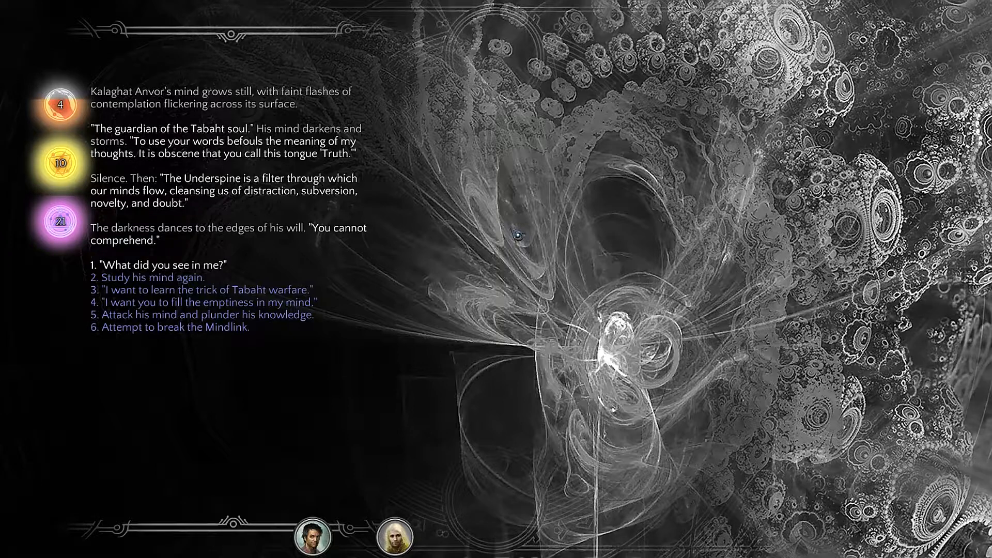
# Study the general's mind, revealing his underground city and catalogued battle memories
pyautogui.click(159, 264)
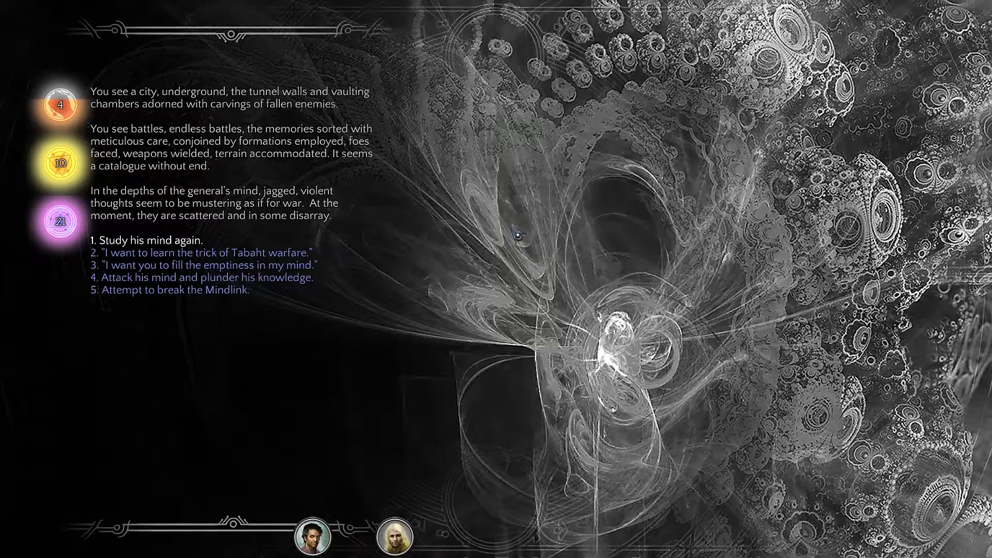
# Ask Anvor to fill your mind's emptiness, then ask about the trick of Tabaht warfare
pyautogui.click(208, 266)
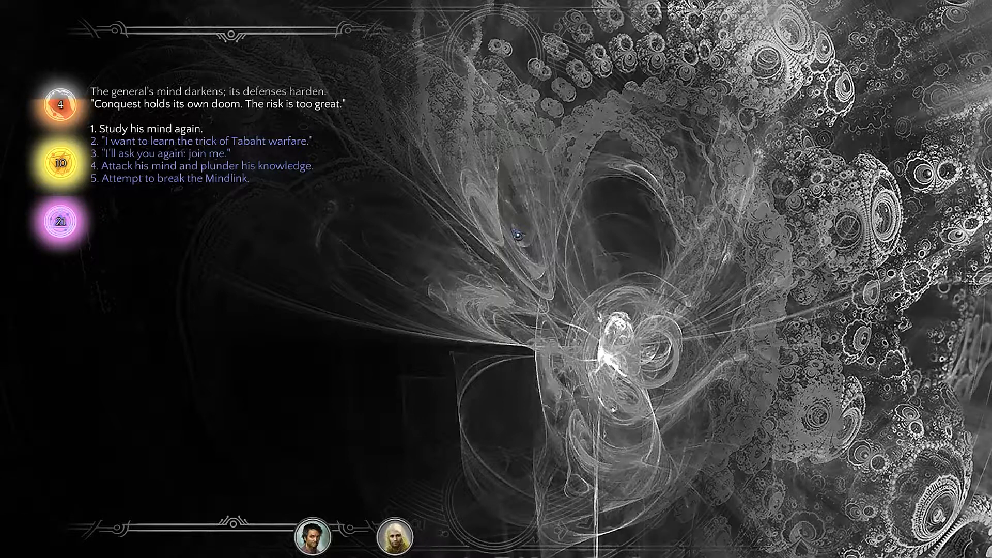
pyautogui.click(152, 129)
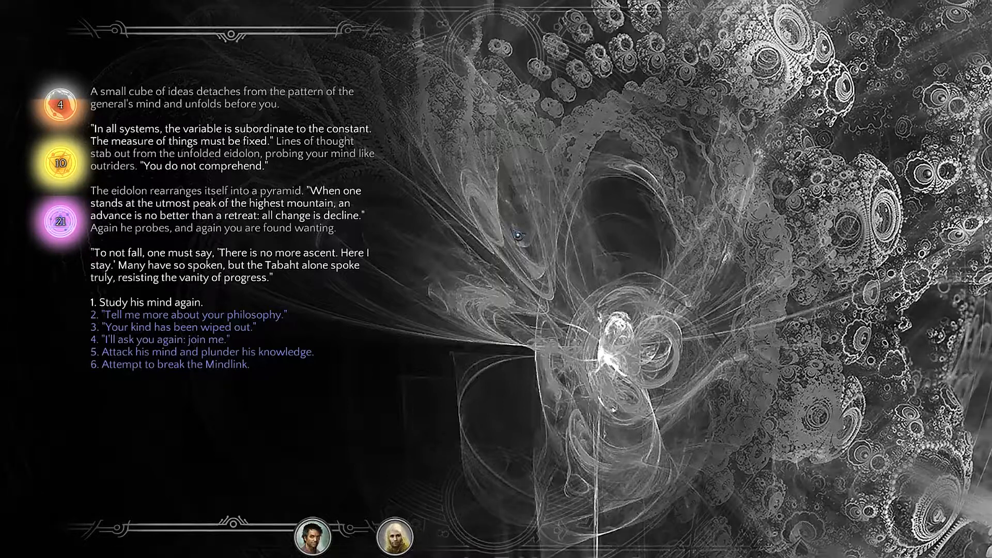
# Study the general's mind again after his 'all change is decline' reply
pyautogui.click(151, 301)
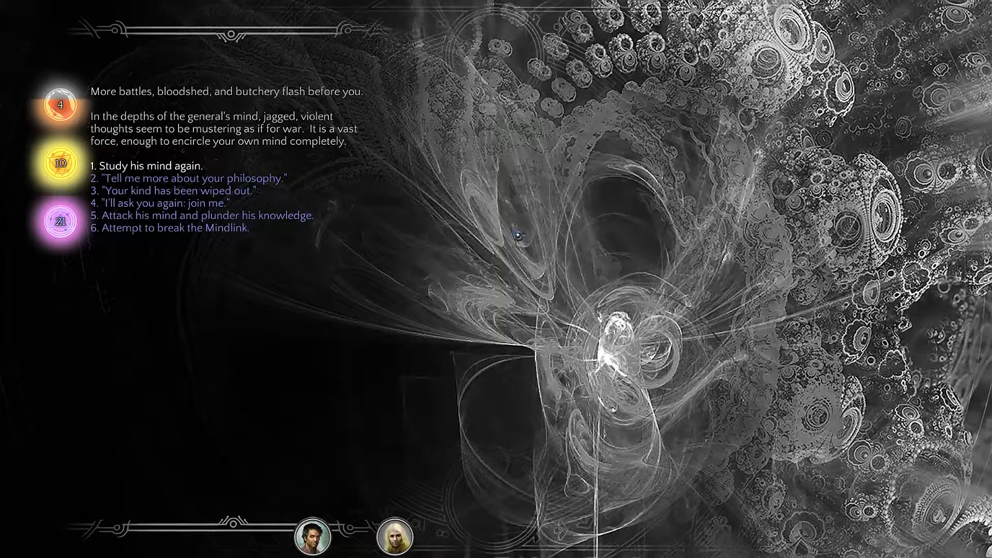
# Probe Anvor's mind again to reveal his encircling war-force thoughts
pyautogui.click(189, 179)
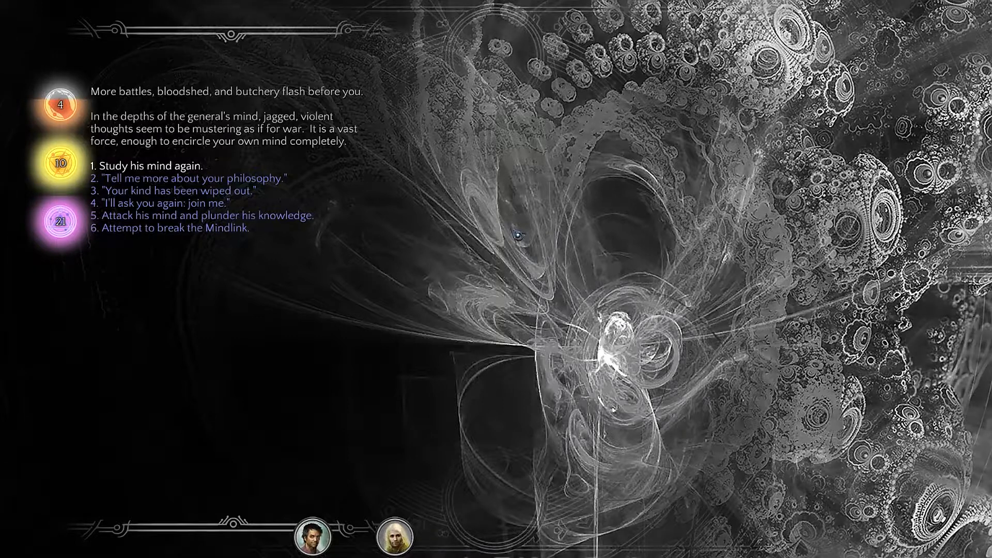
# Tell Anvor his kind has been wiped out, then study his mind again
pyautogui.click(163, 191)
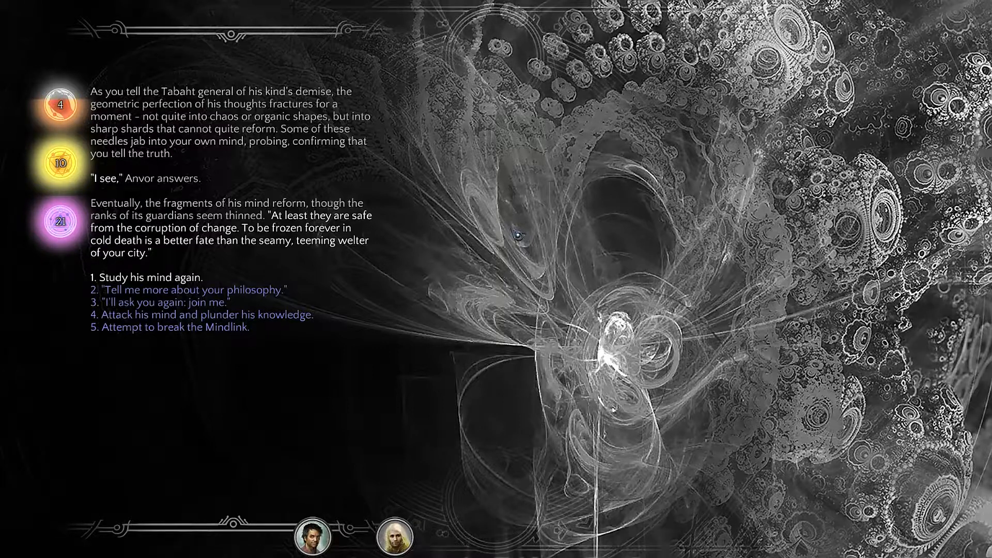
pyautogui.click(150, 278)
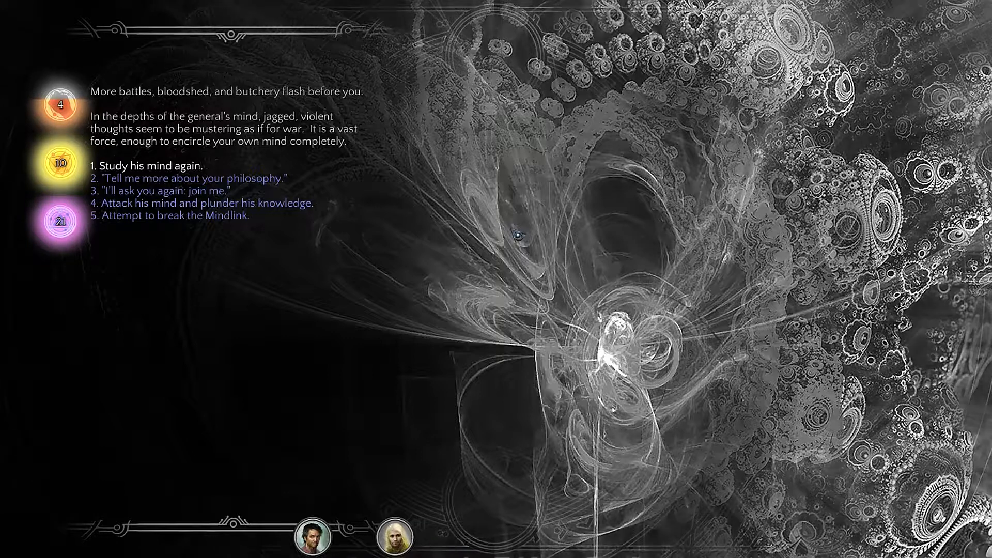
# Ask Anvor for more of his philosophy, get walled off, then study his mind again
pyautogui.click(188, 178)
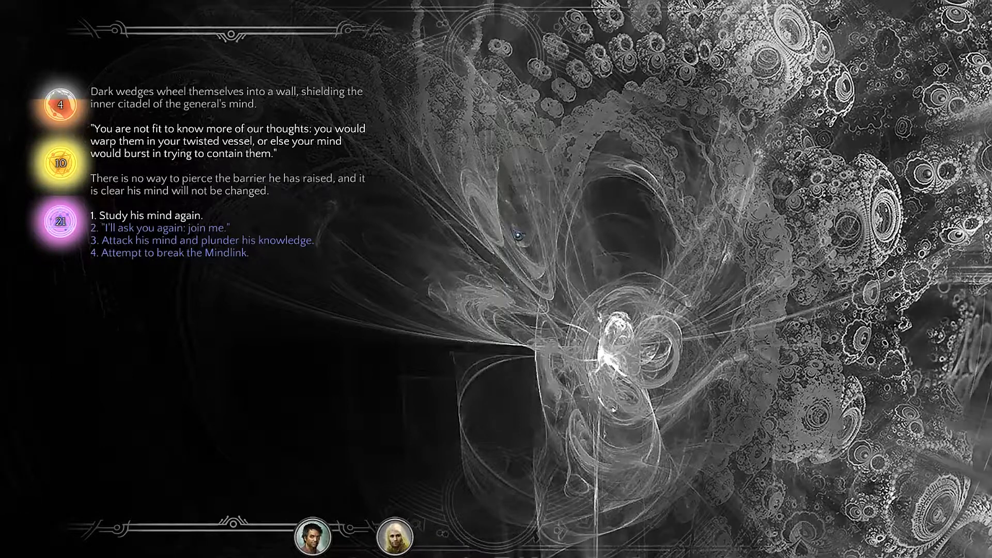
pyautogui.click(148, 215)
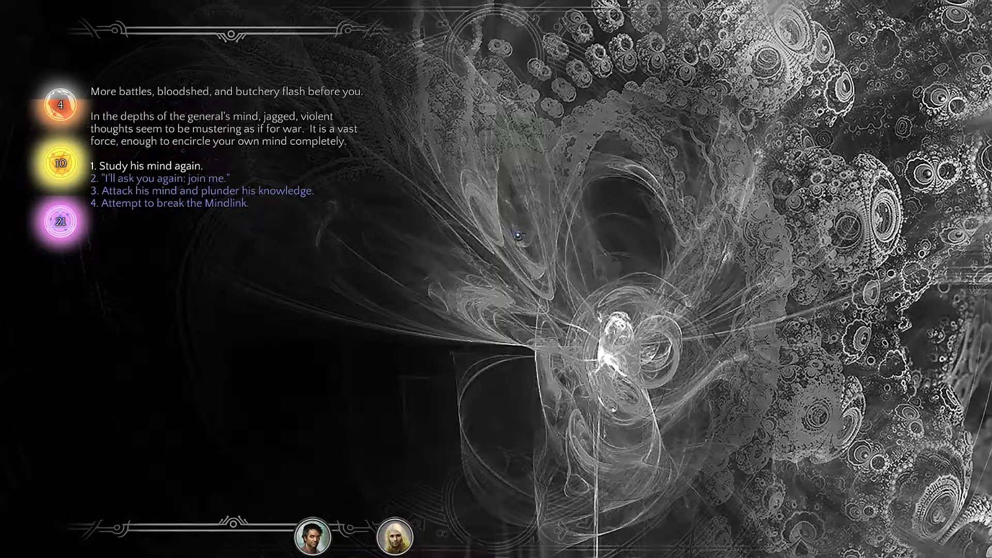
# Attempt to break the Mindlink, lose the duel, and continue back into the game world
pyautogui.click(176, 204)
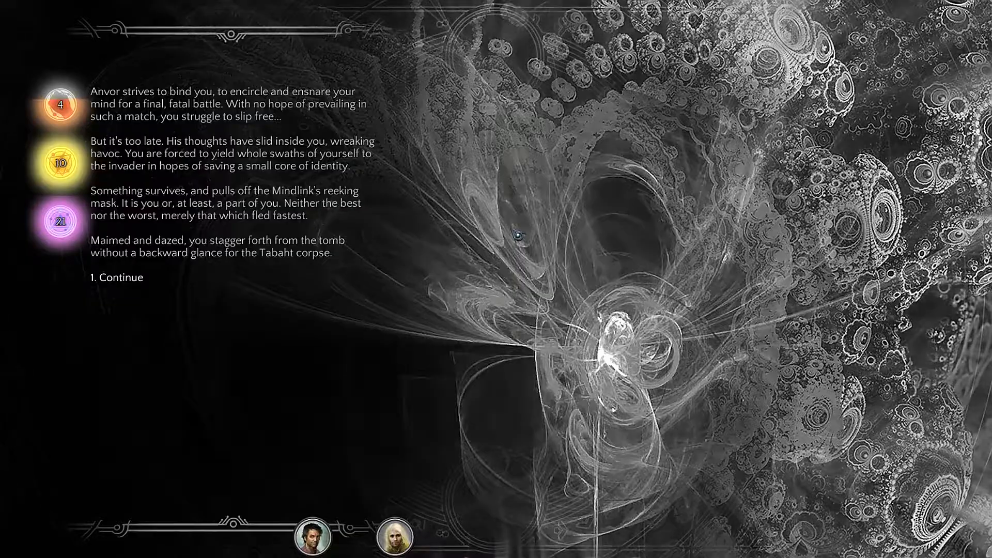
pyautogui.click(120, 277)
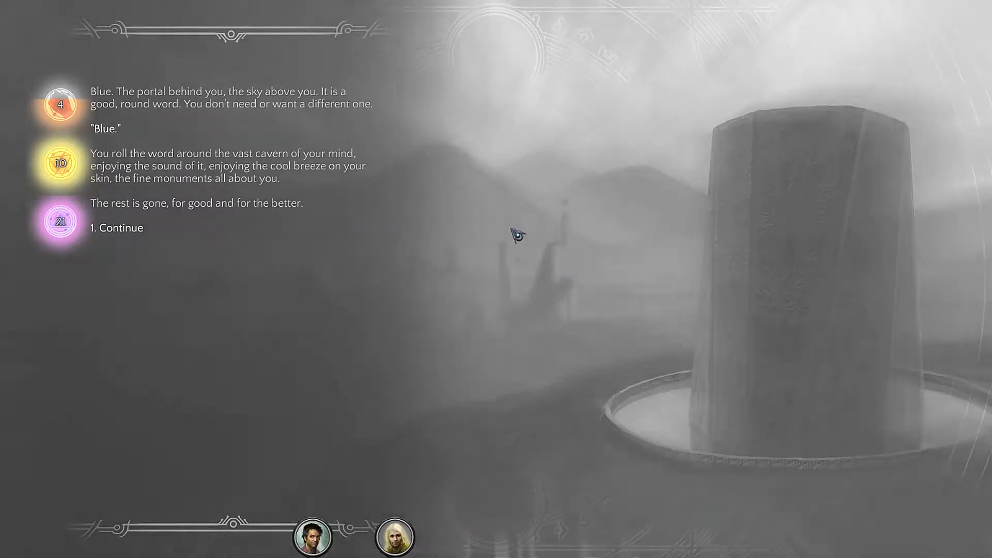
pyautogui.click(117, 227)
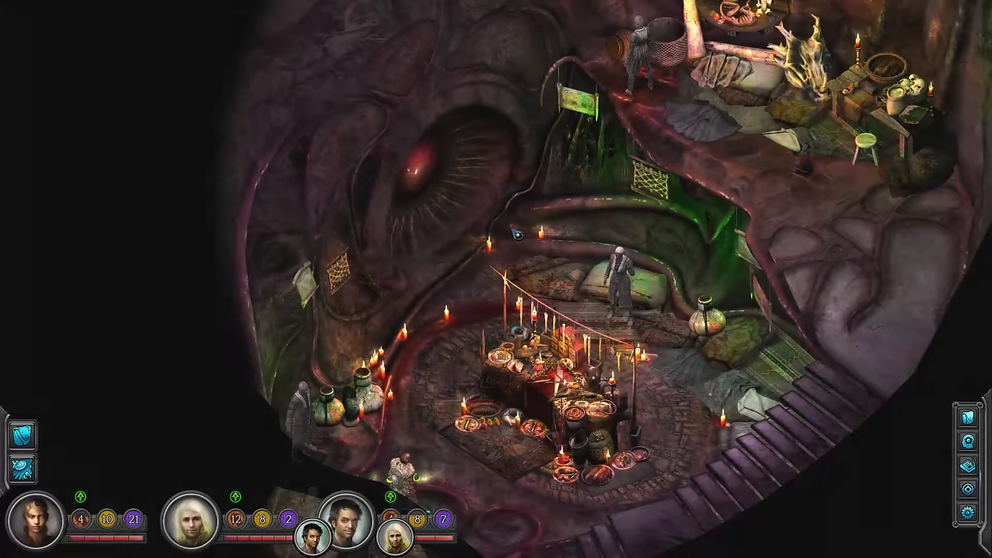